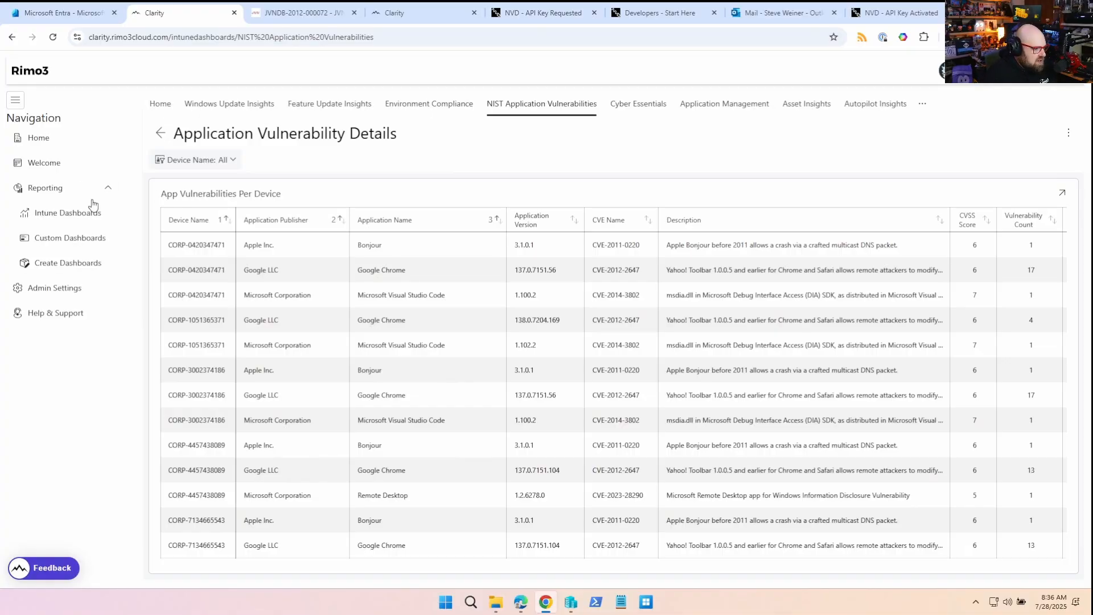
mouse_move(56, 243)
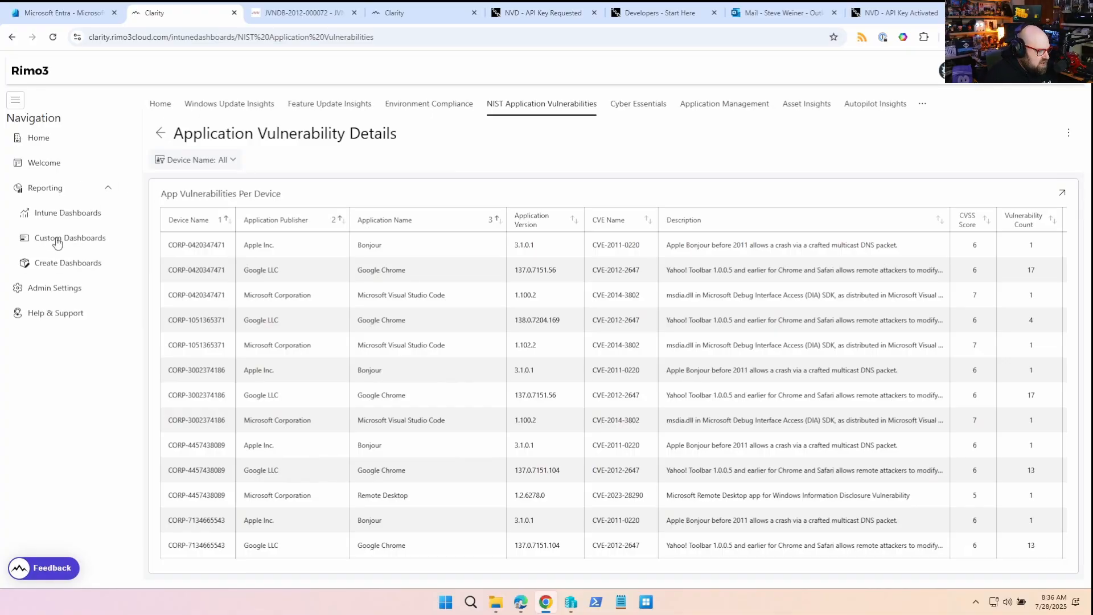
View the empty Custom Dashboards page, then go to the account admin settings
click(68, 238)
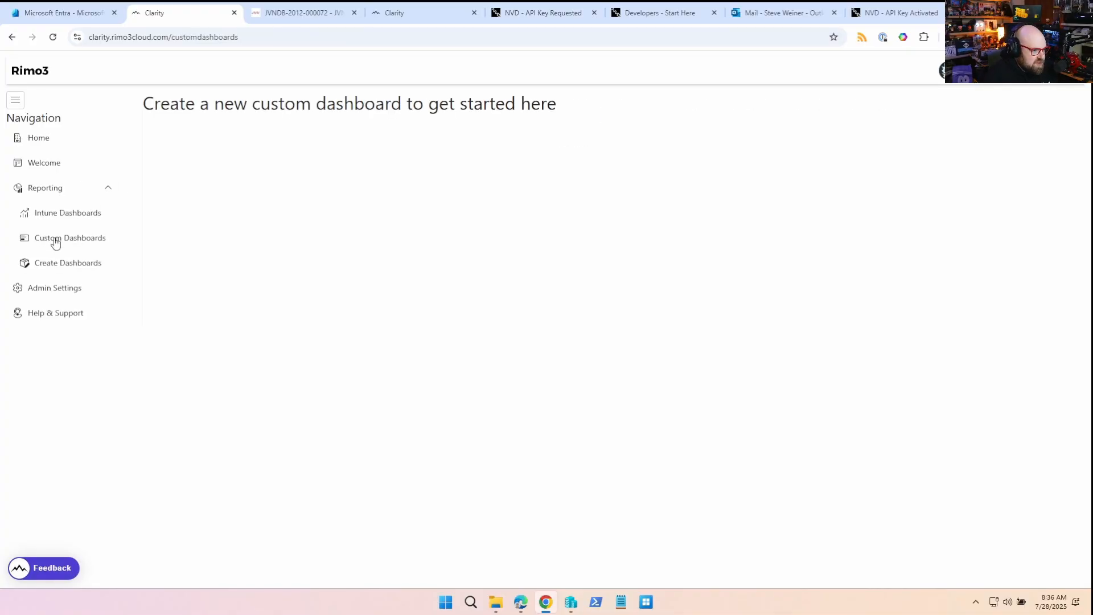
mouse_move(400, 120)
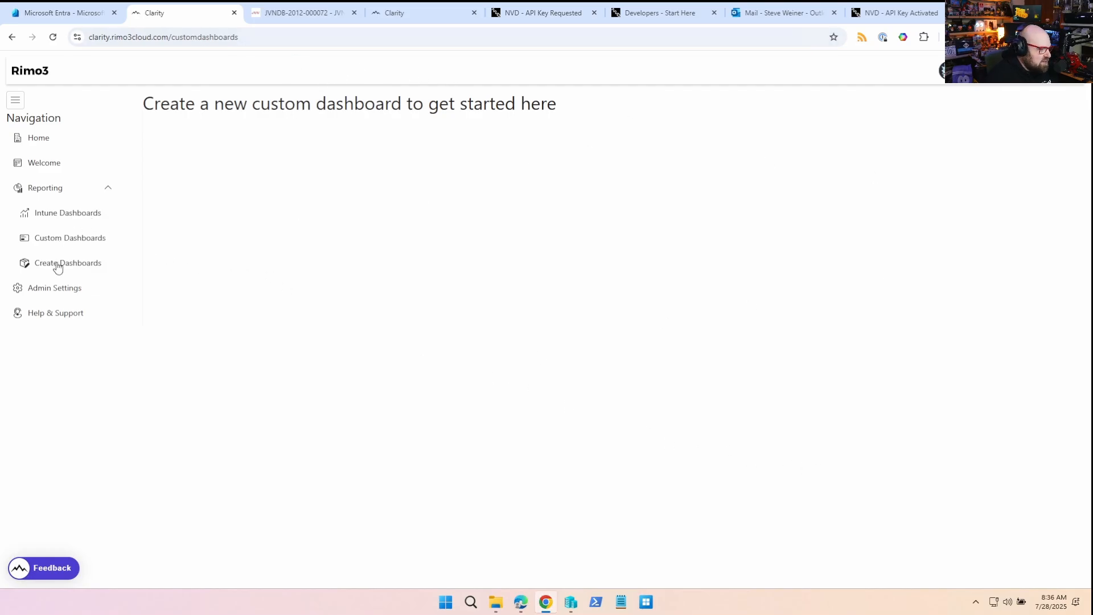
mouse_move(71, 271)
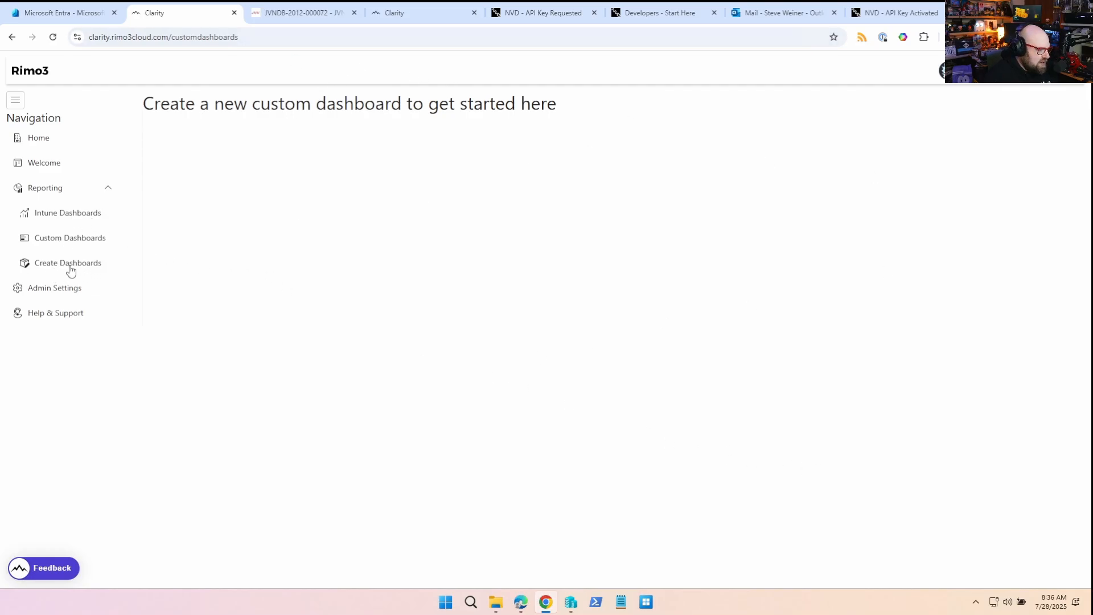
mouse_move(59, 286)
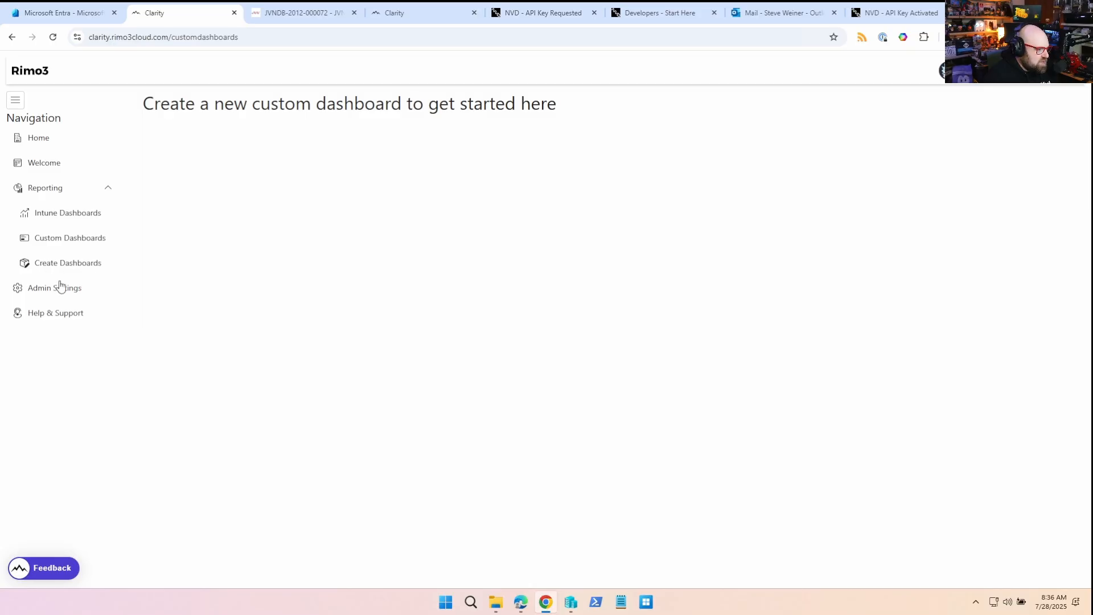
click(55, 287)
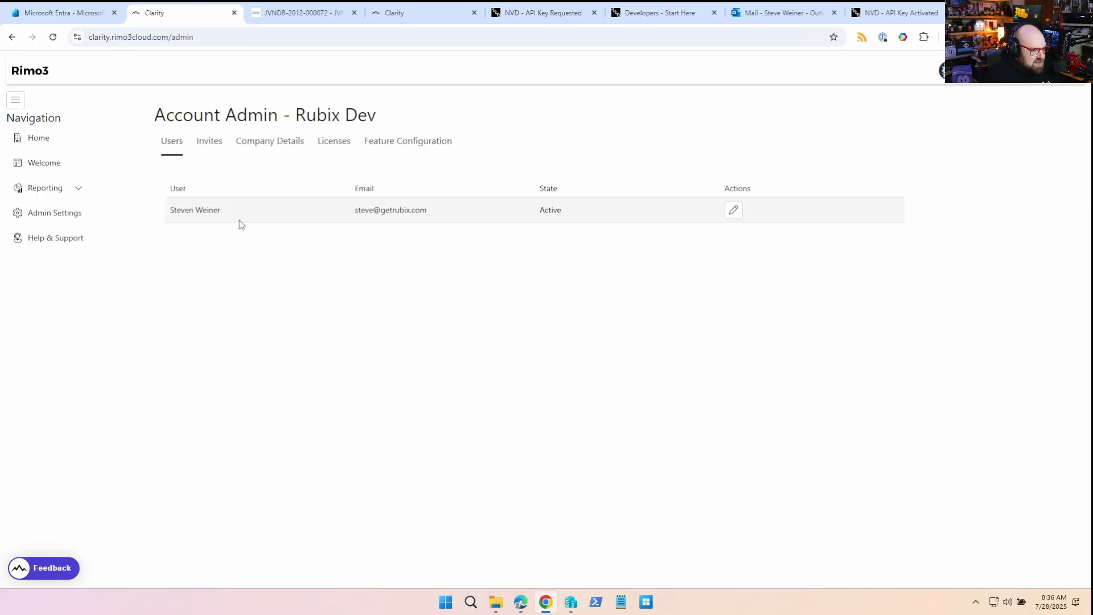
Ensure the Create Dashboards feature is switched on for the user's account
click(734, 209)
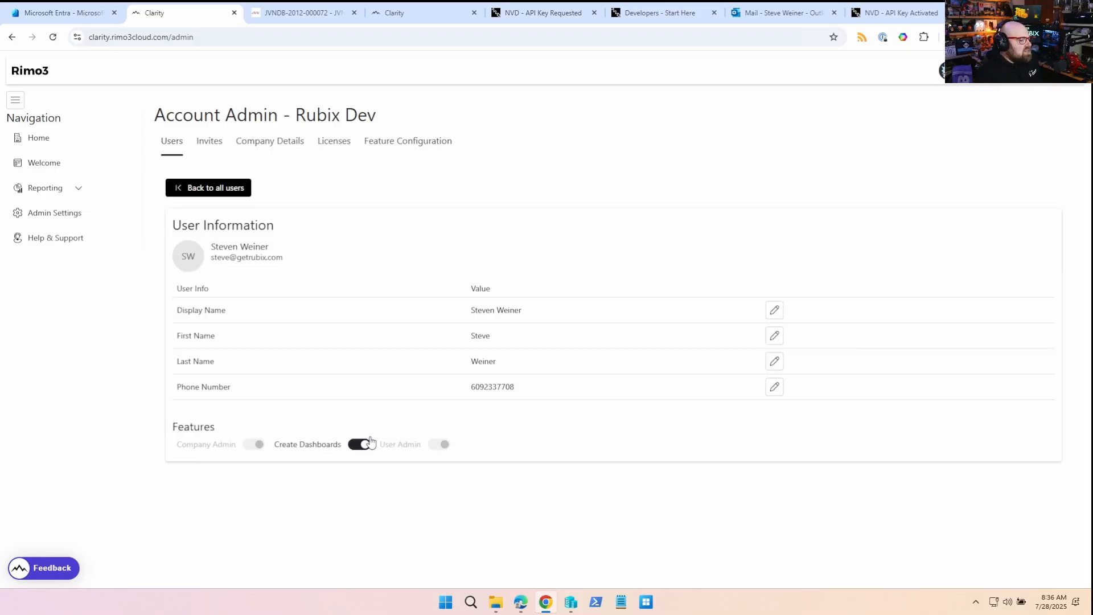
click(358, 444)
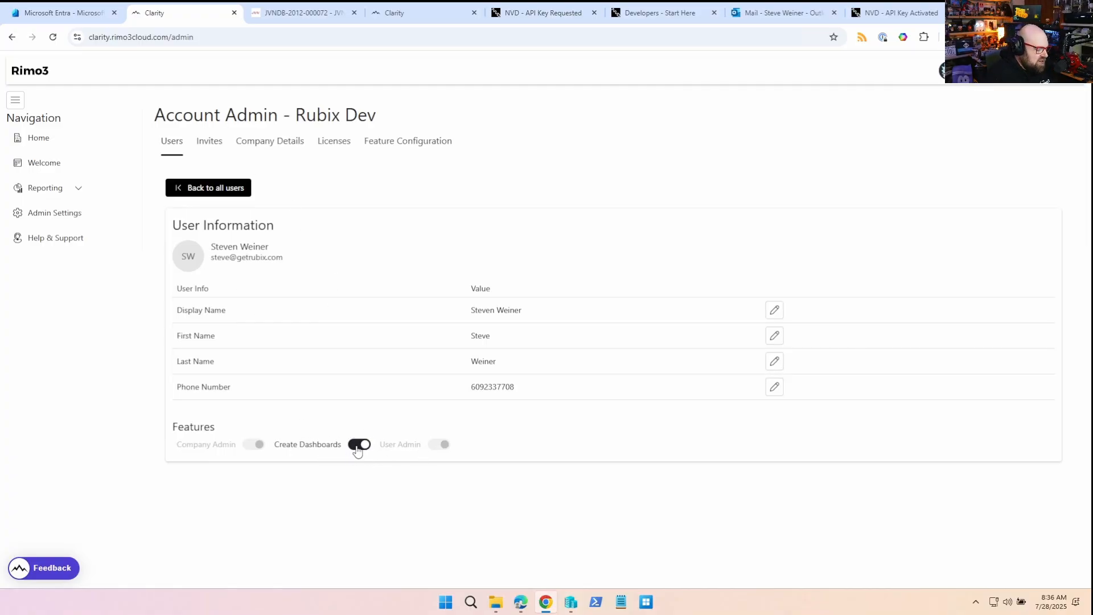
click(358, 444)
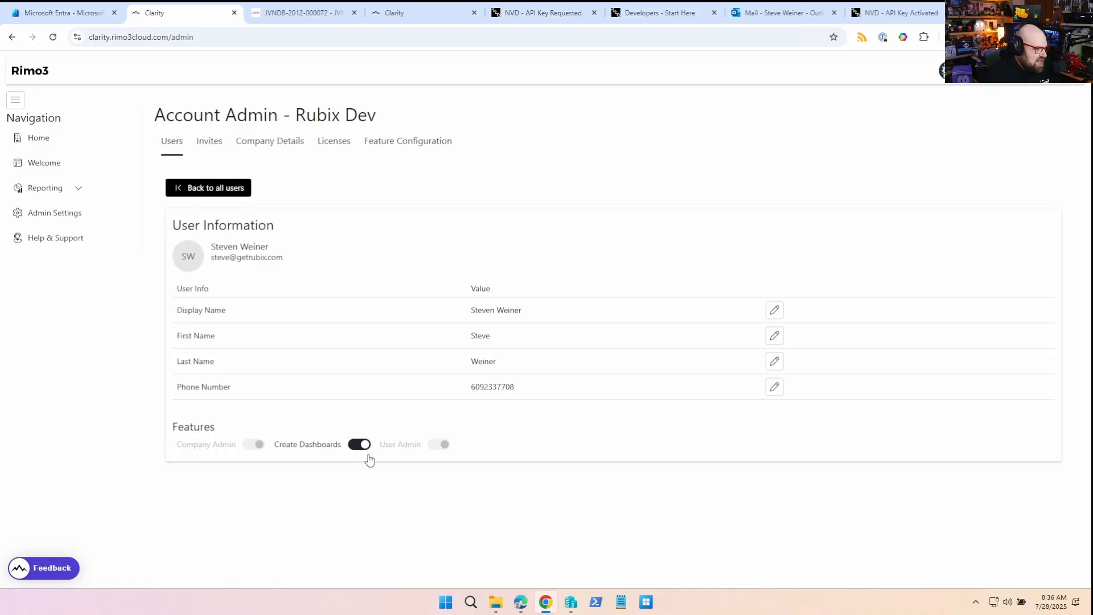
Start creating a new custom dashboard from the Reporting section
click(45, 188)
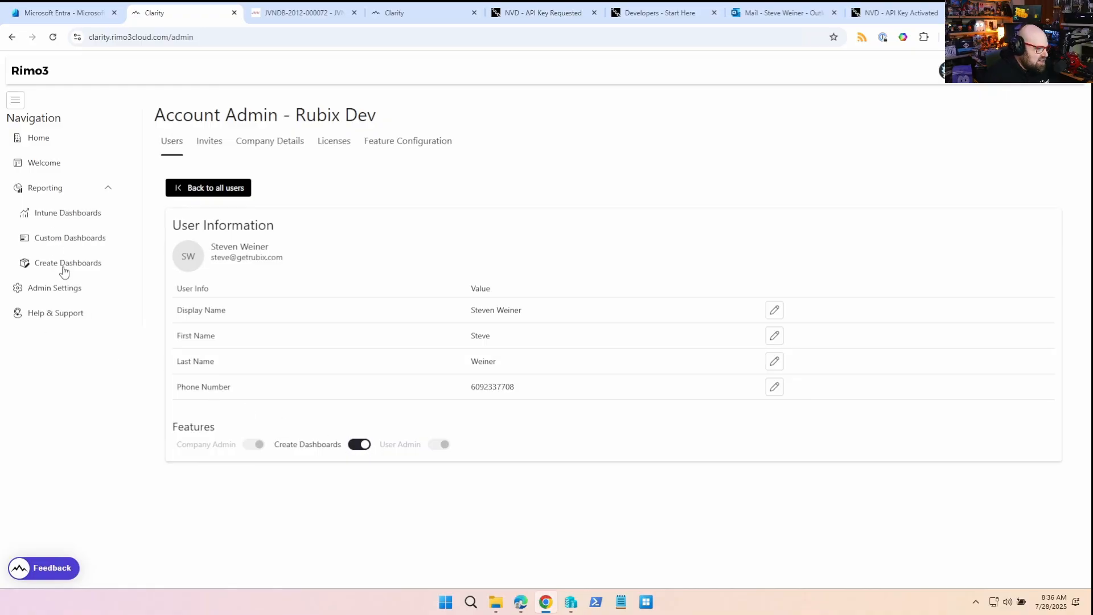
click(68, 263)
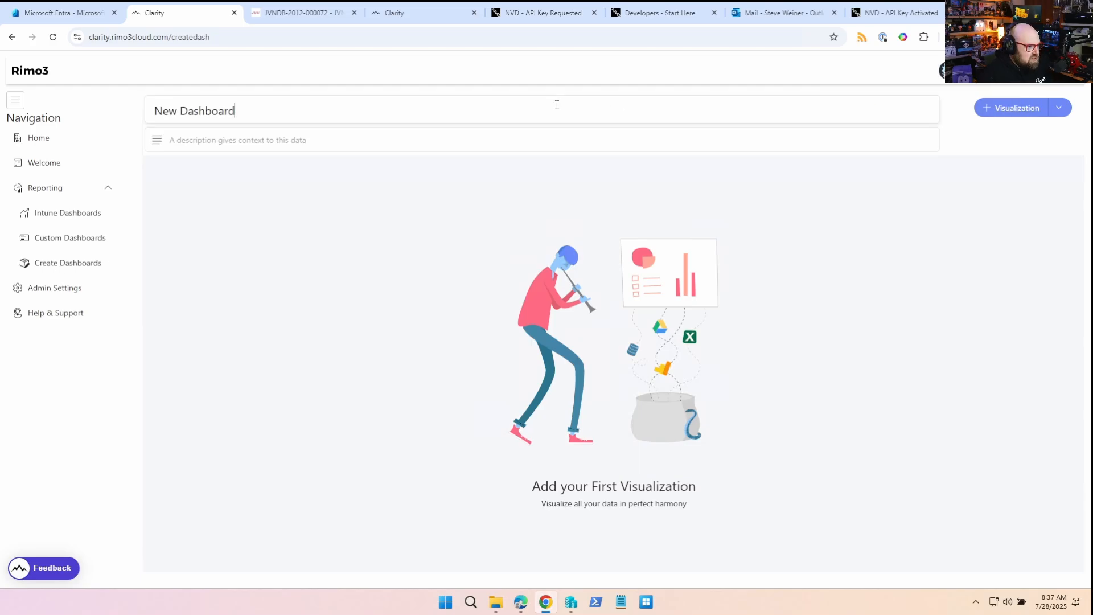
Title the dashboard 'Device Encryption', describe it as 'Overview of encrypted devices', and add a visualization
triple_click(194, 111)
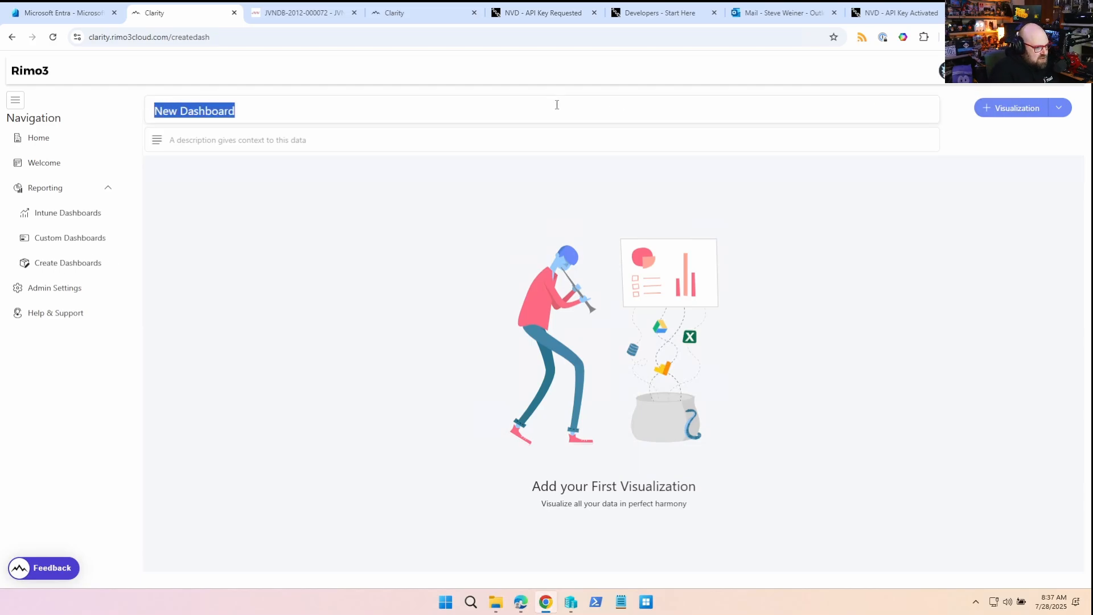
text(Device Encry)
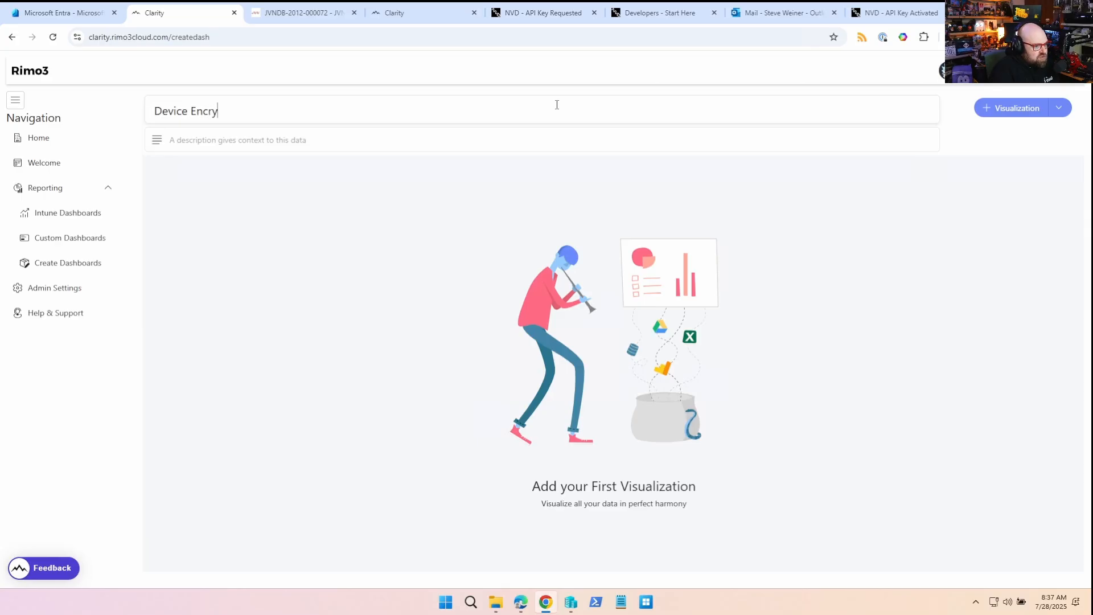
text(Overview of)
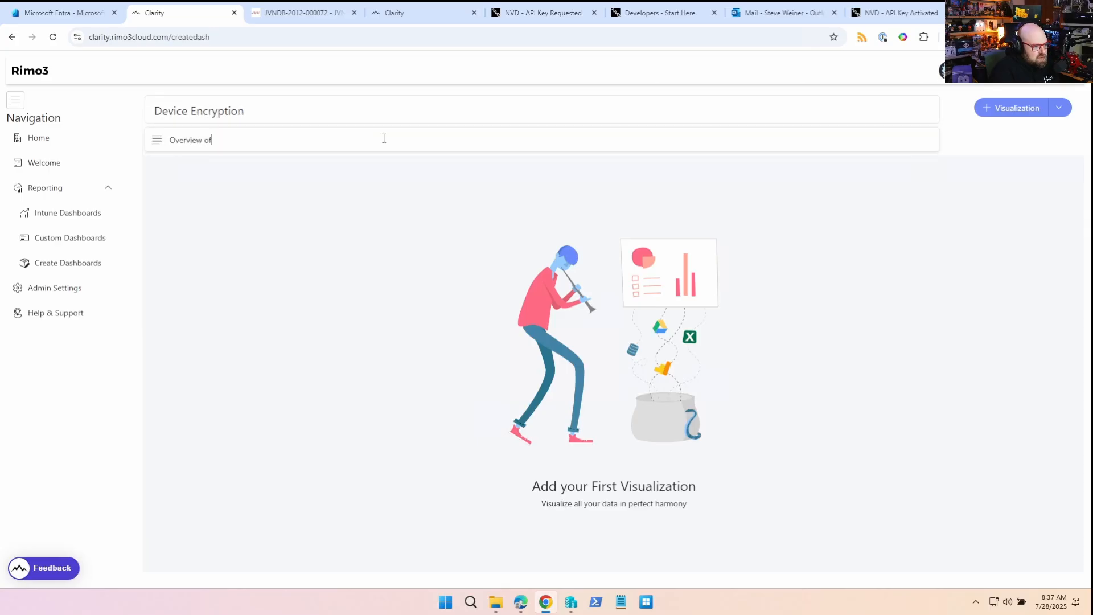
text(encrypted de)
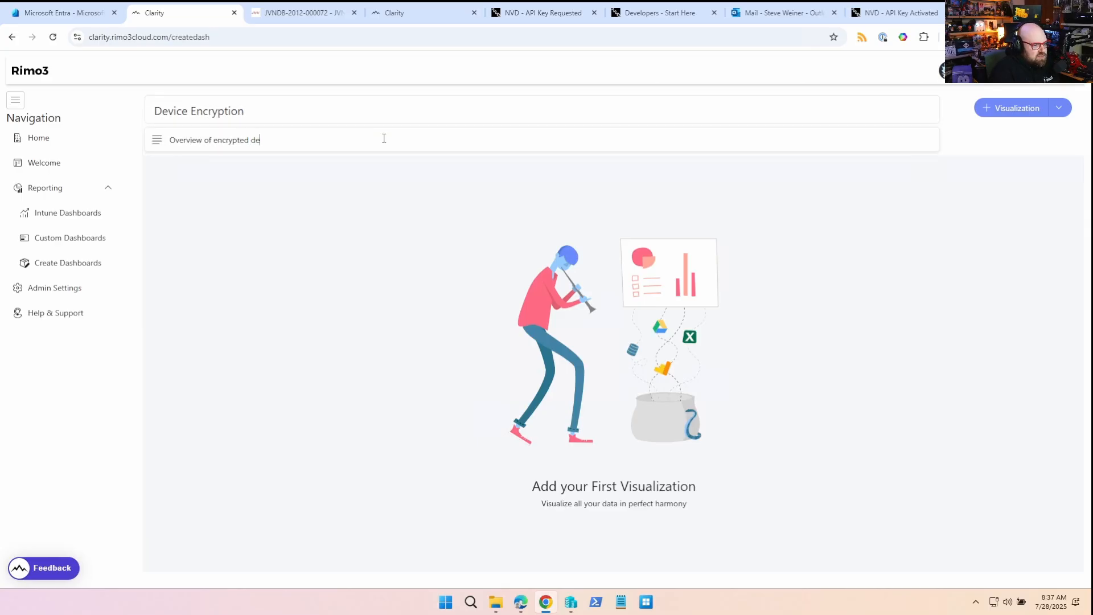
text(vices)
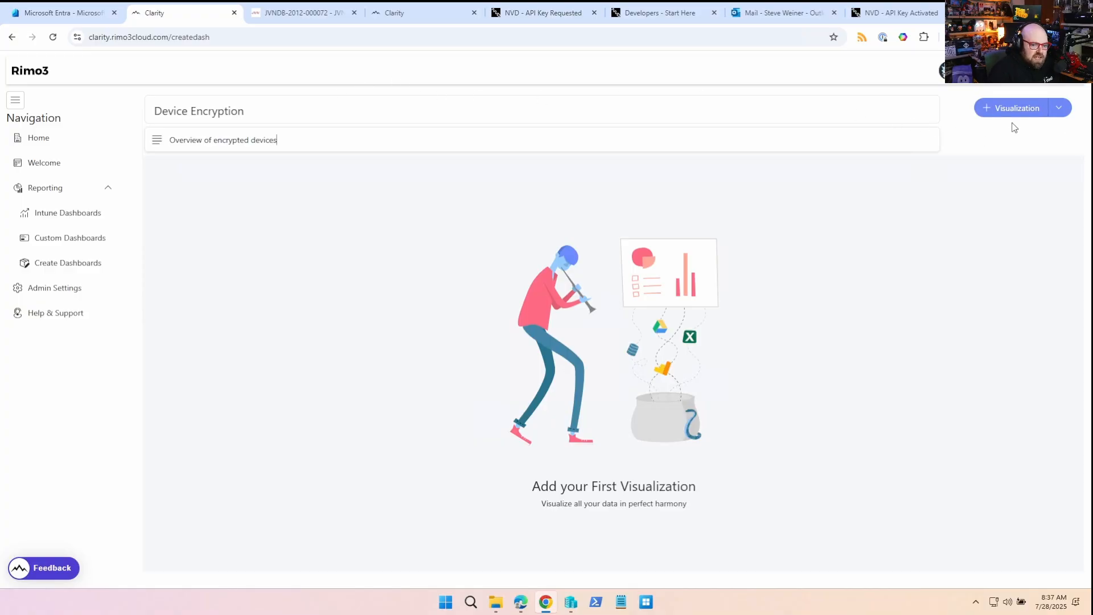
click(1017, 107)
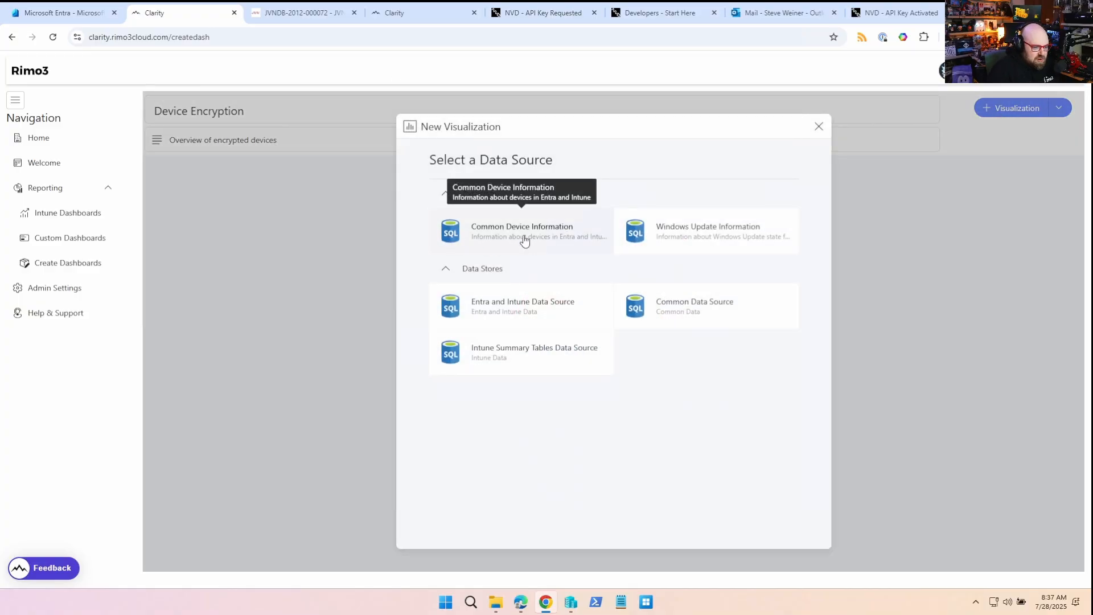
mouse_move(487, 230)
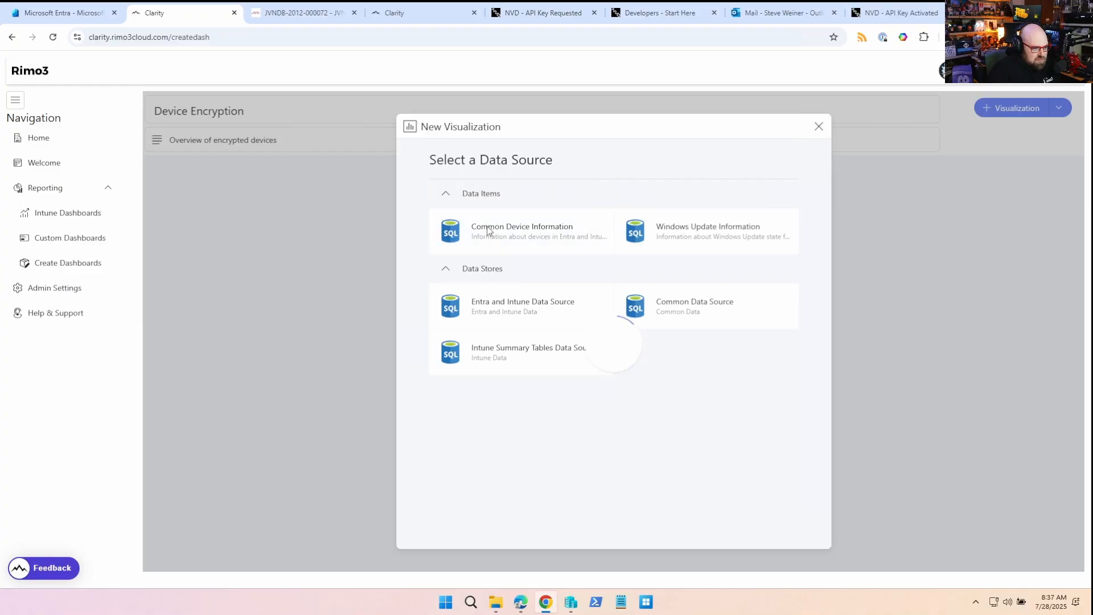
Choose Common Device Information as the visualization's data source
click(521, 230)
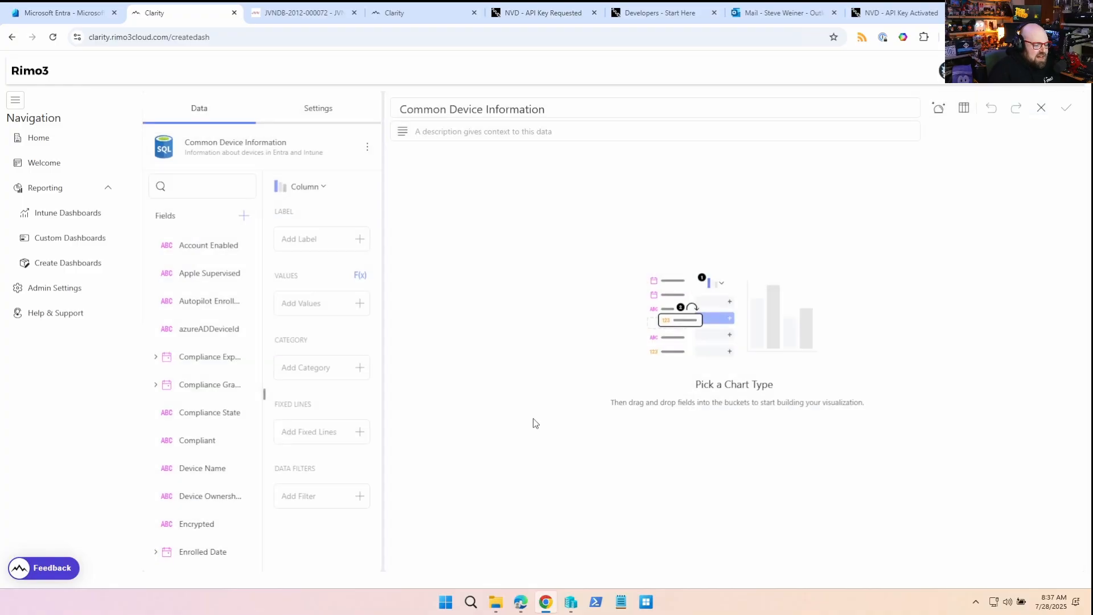
click(303, 187)
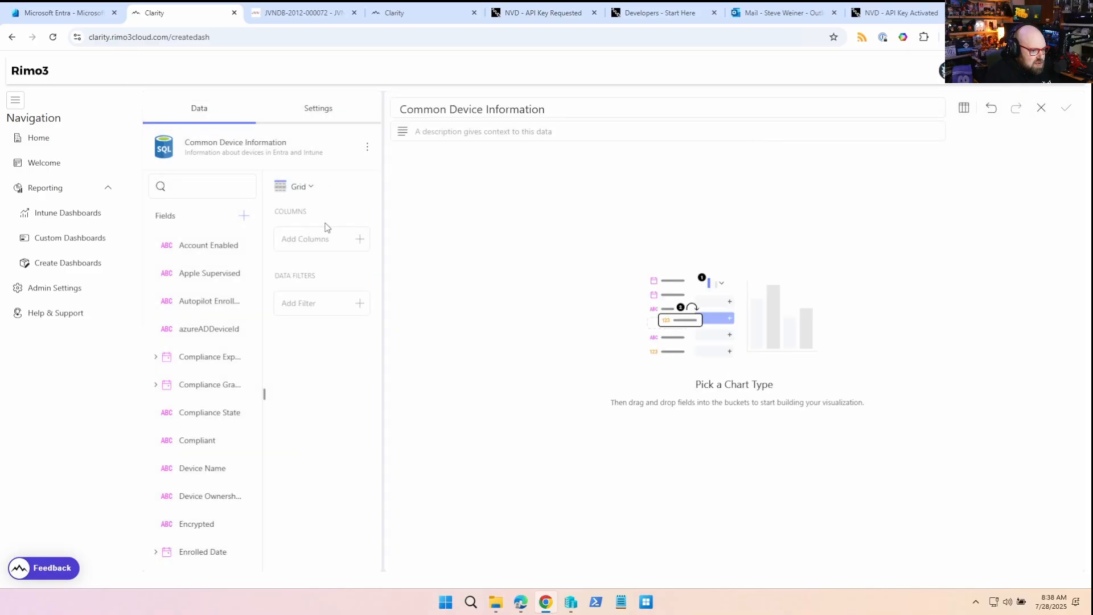
Add Device Name, intuneDeviceId and Encrypted as the grid's columns
scroll(down, 3)
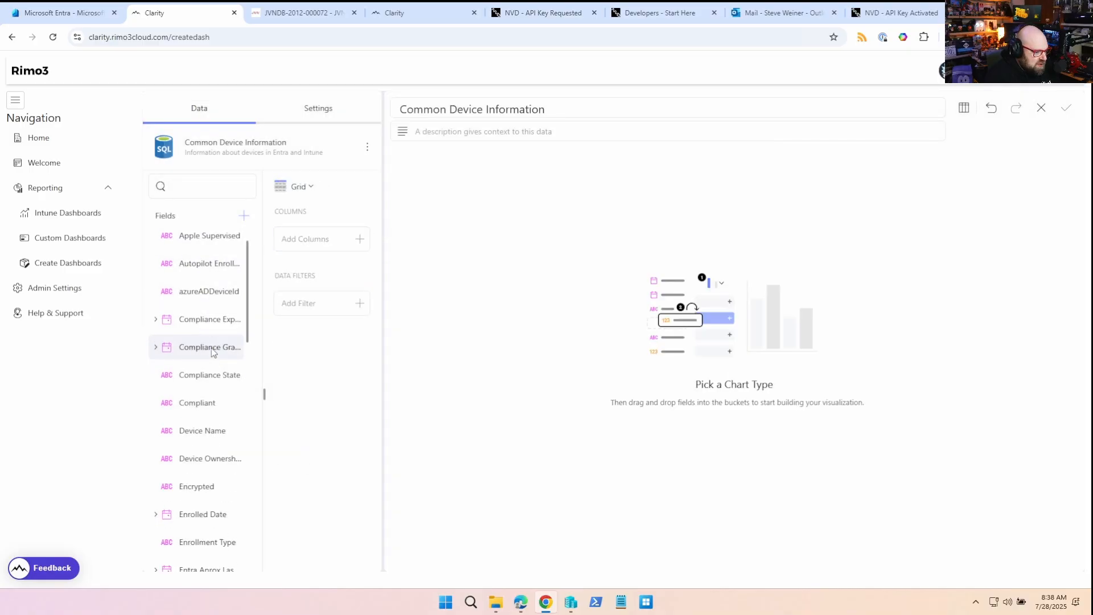
drag(203, 430, 314, 238)
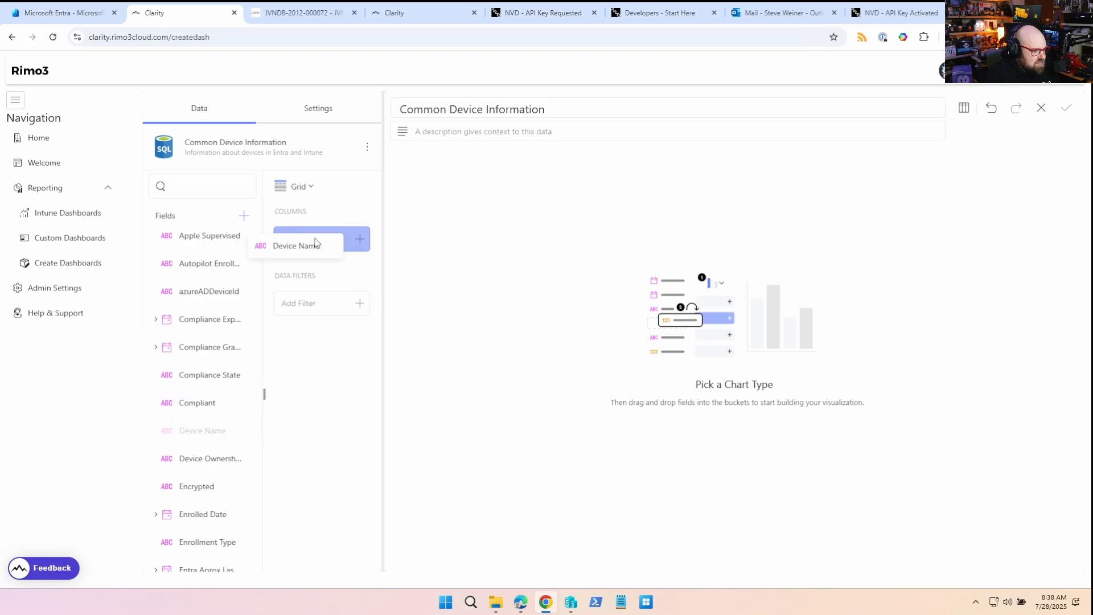
click(322, 239)
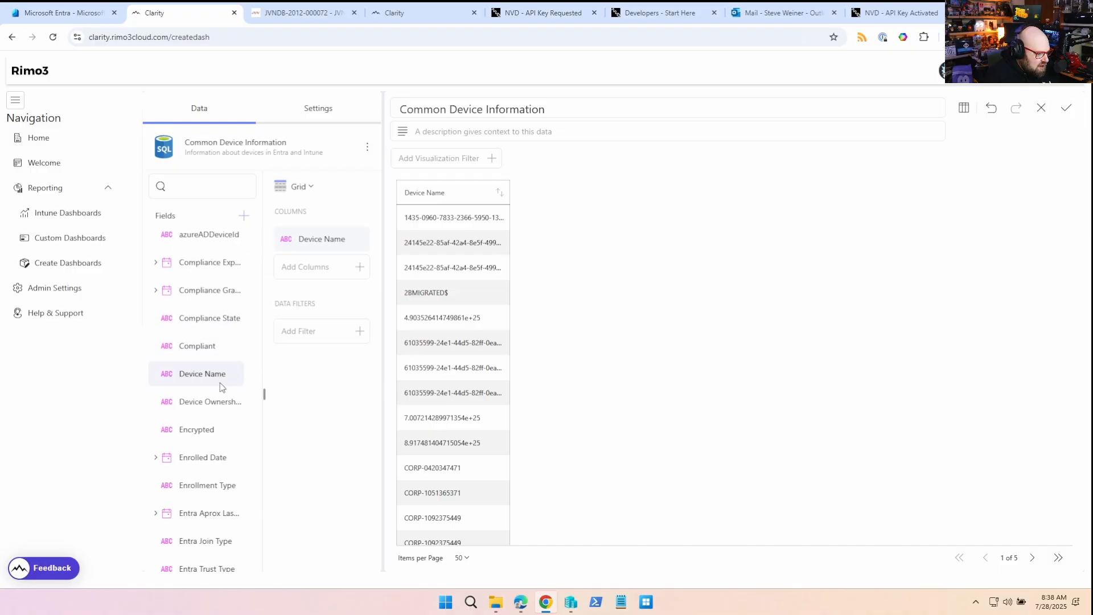
scroll(down, 3)
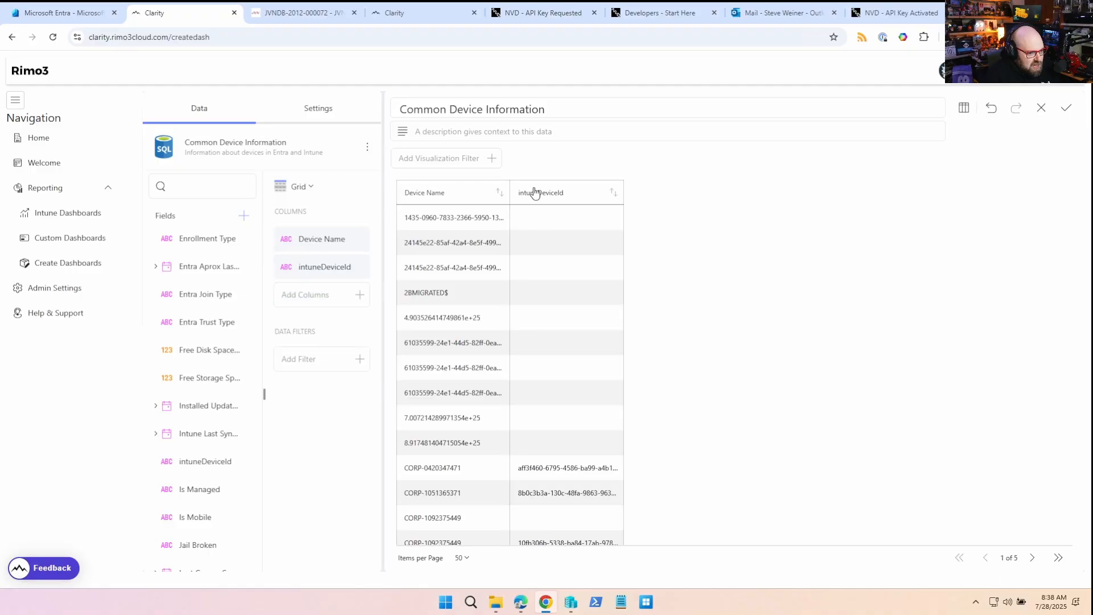
scroll(down, 3)
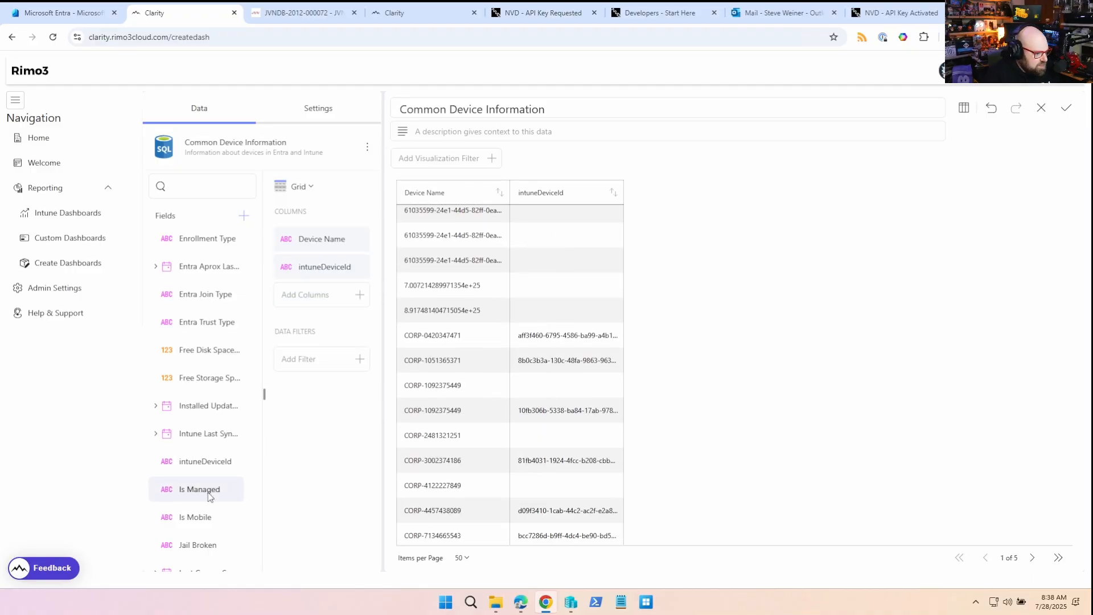
scroll(down, 3)
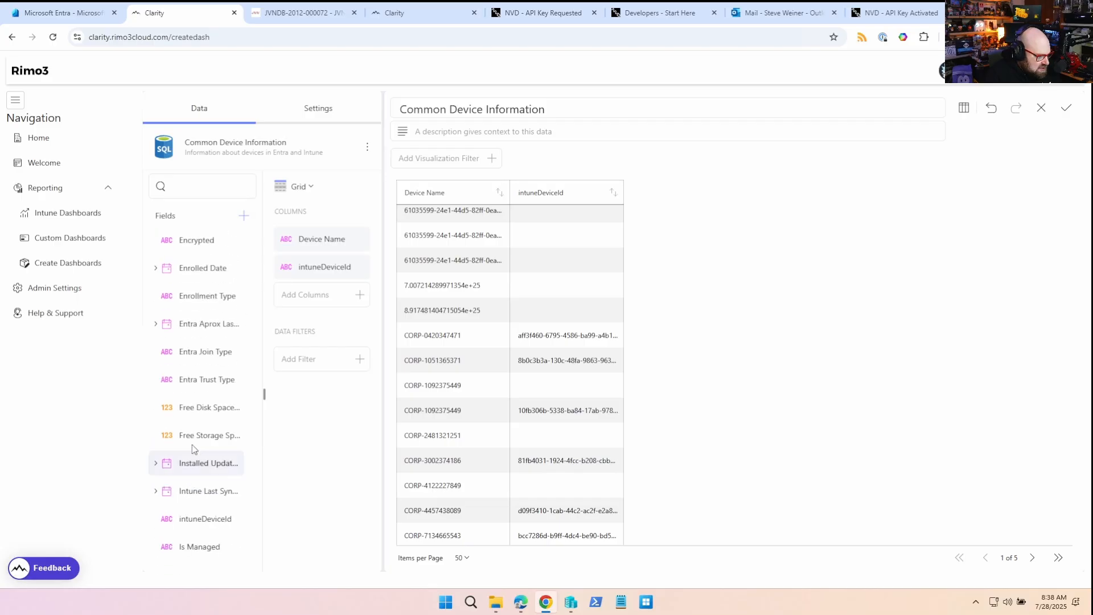
click(196, 240)
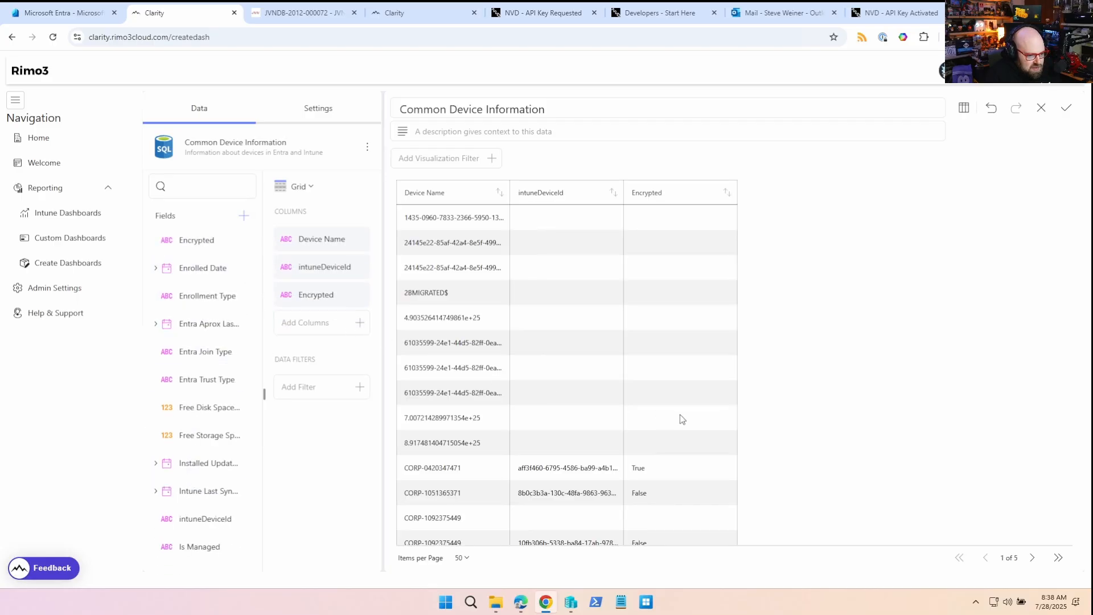
scroll(down, 3)
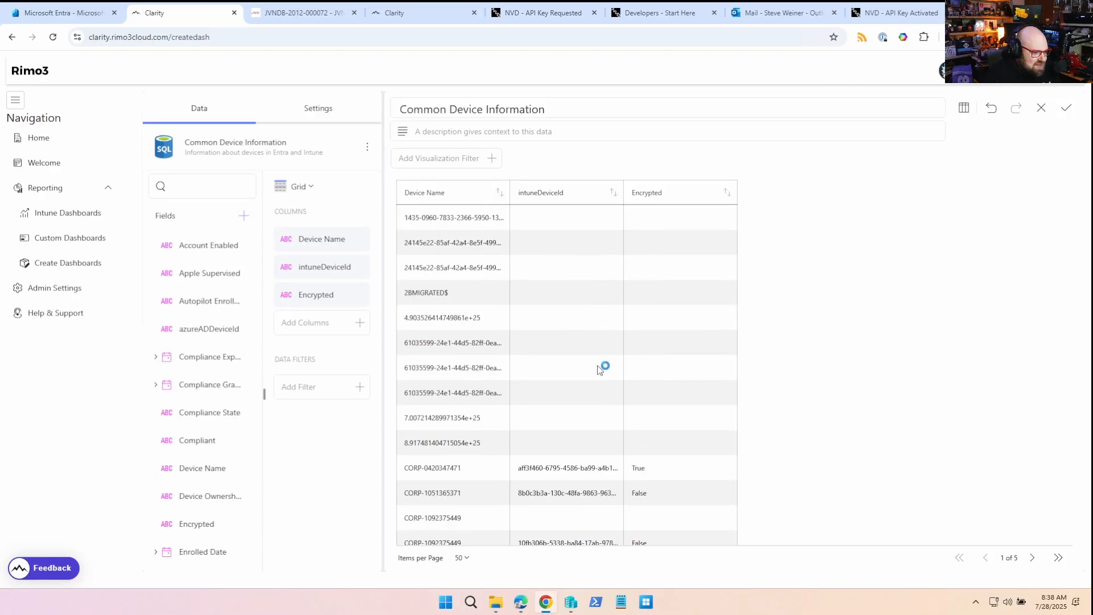
scroll(down, 3)
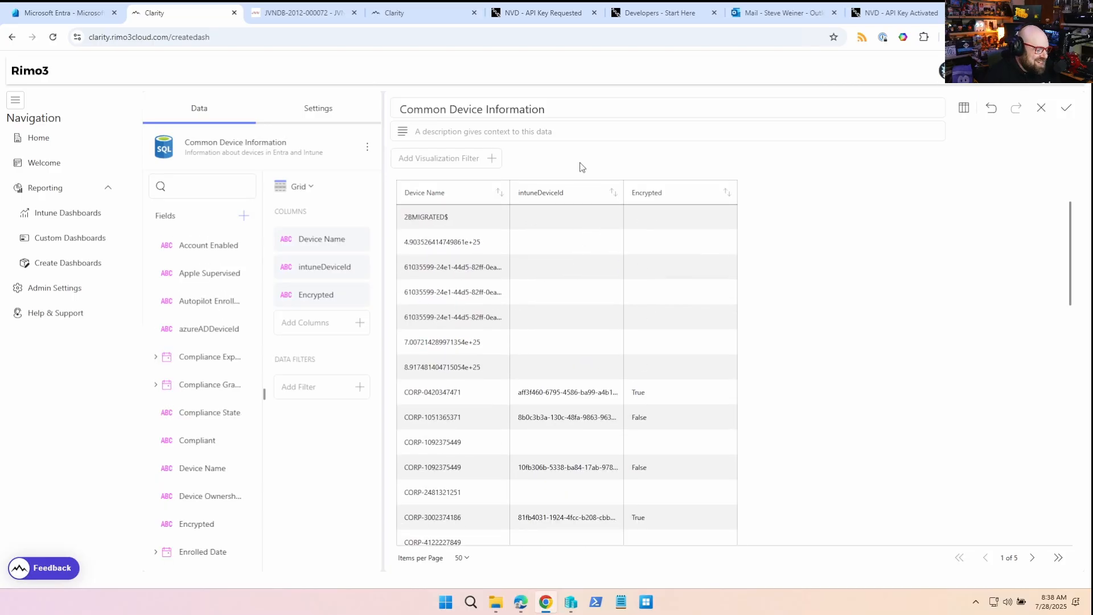
mouse_move(352, 329)
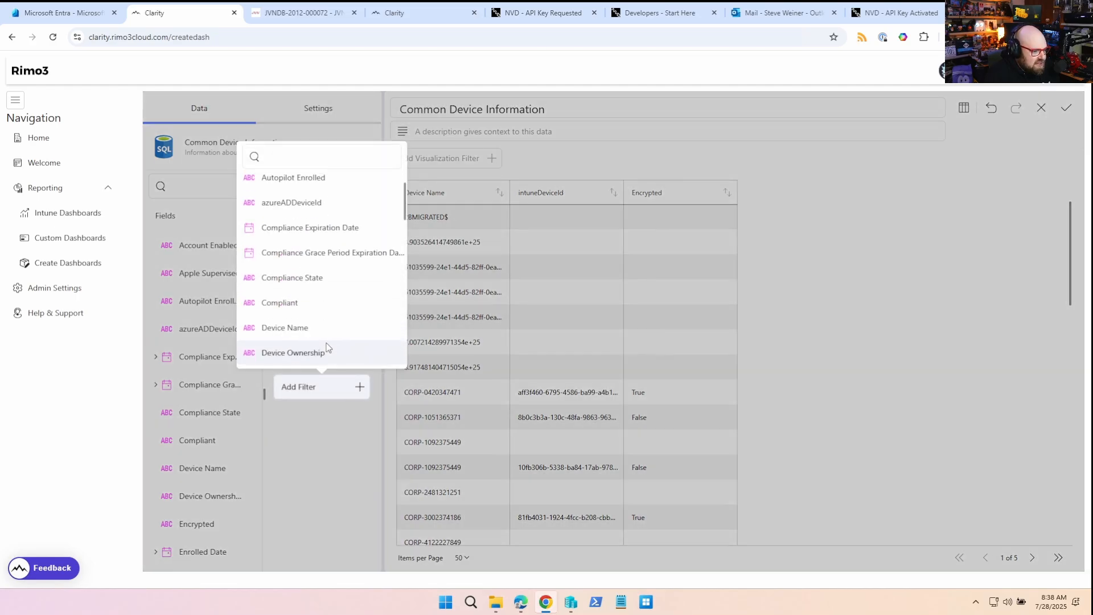
scroll(down, 3)
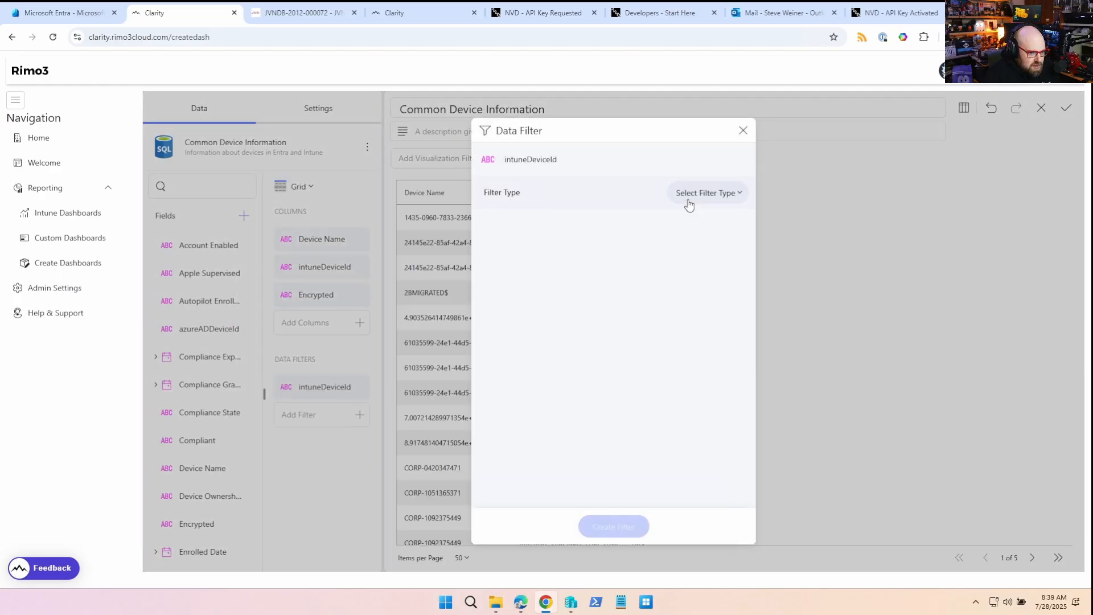
Create an intuneDeviceId filter that excludes empty values from the grid
click(707, 192)
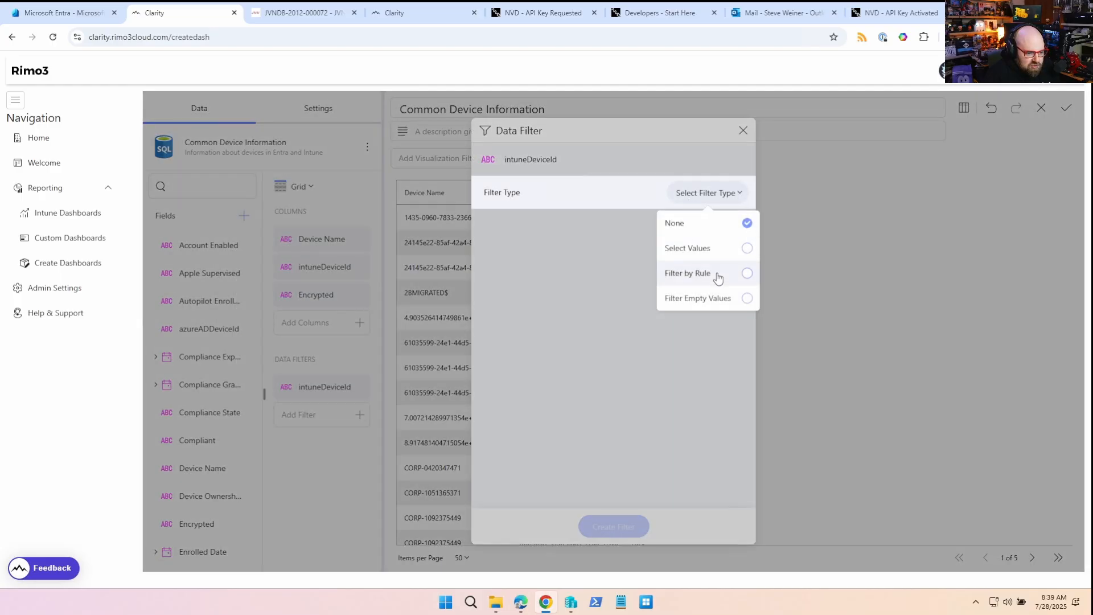
click(698, 298)
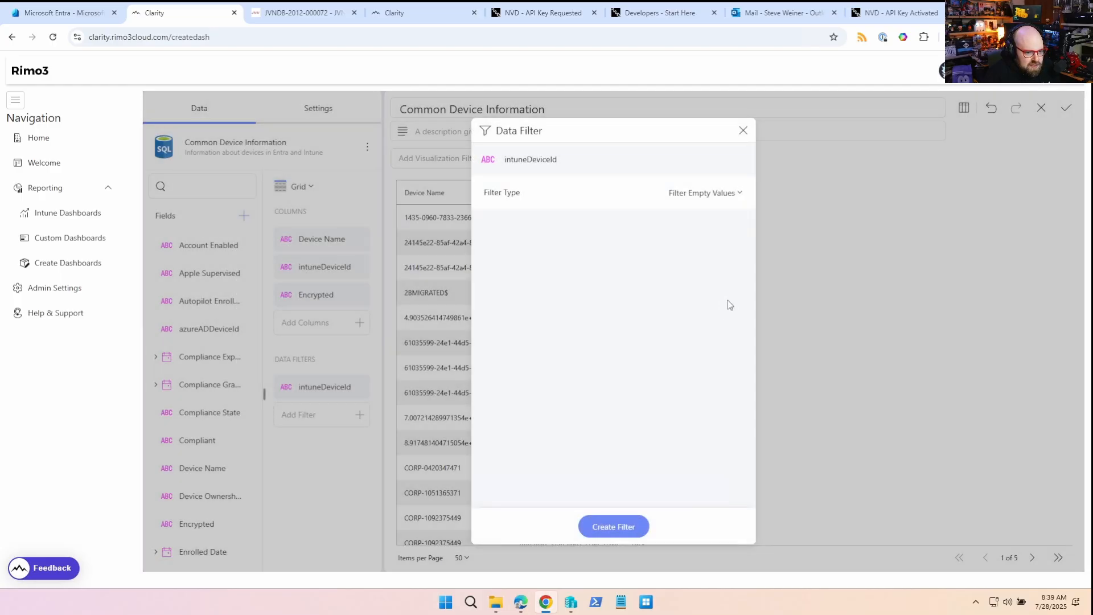
click(613, 526)
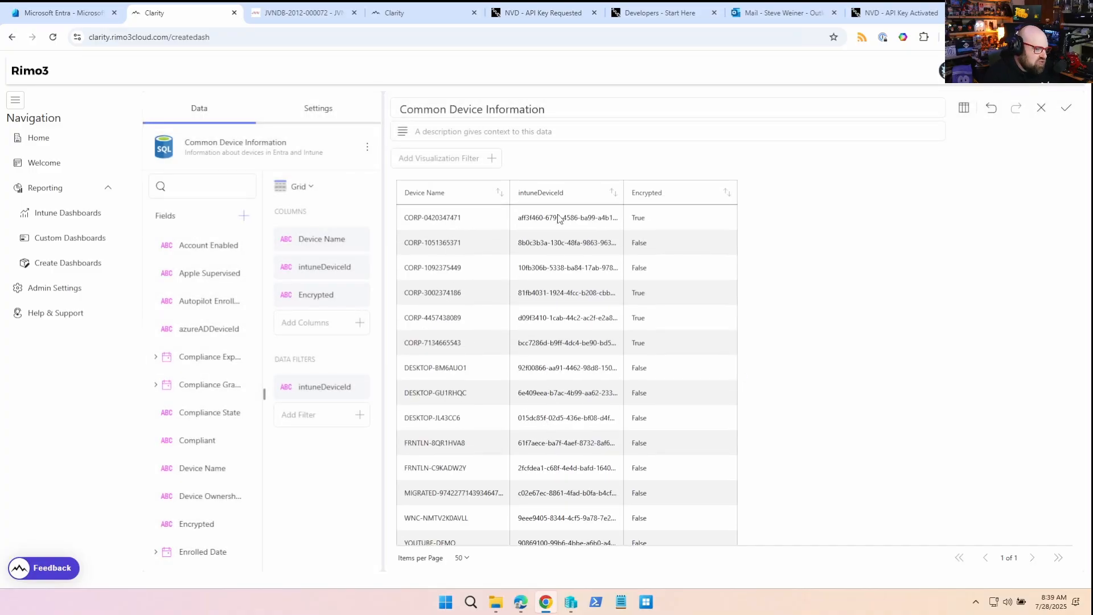
mouse_move(674, 227)
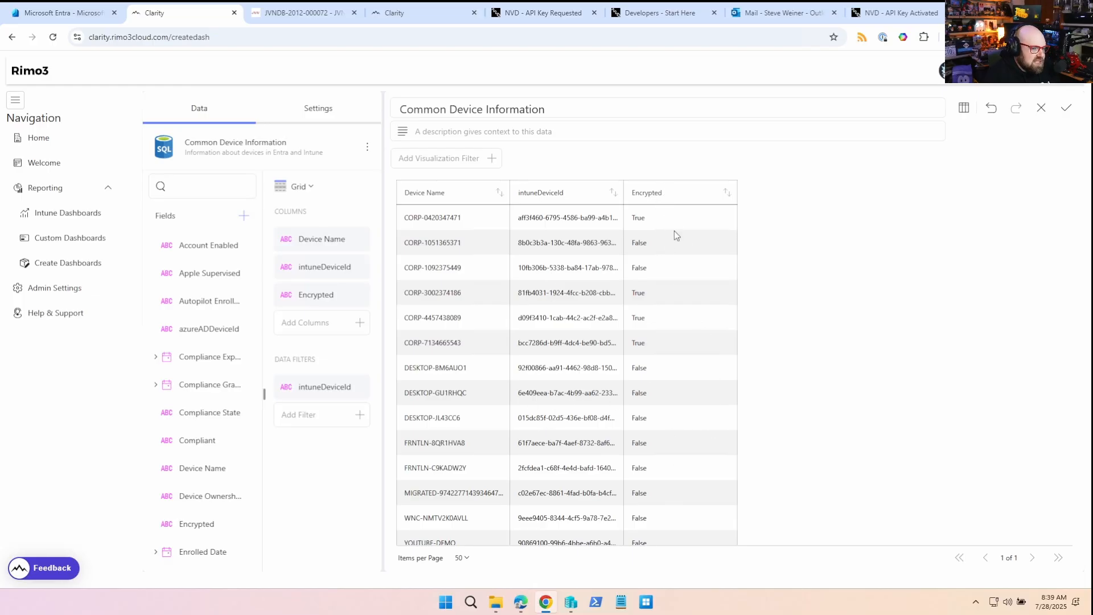
click(321, 415)
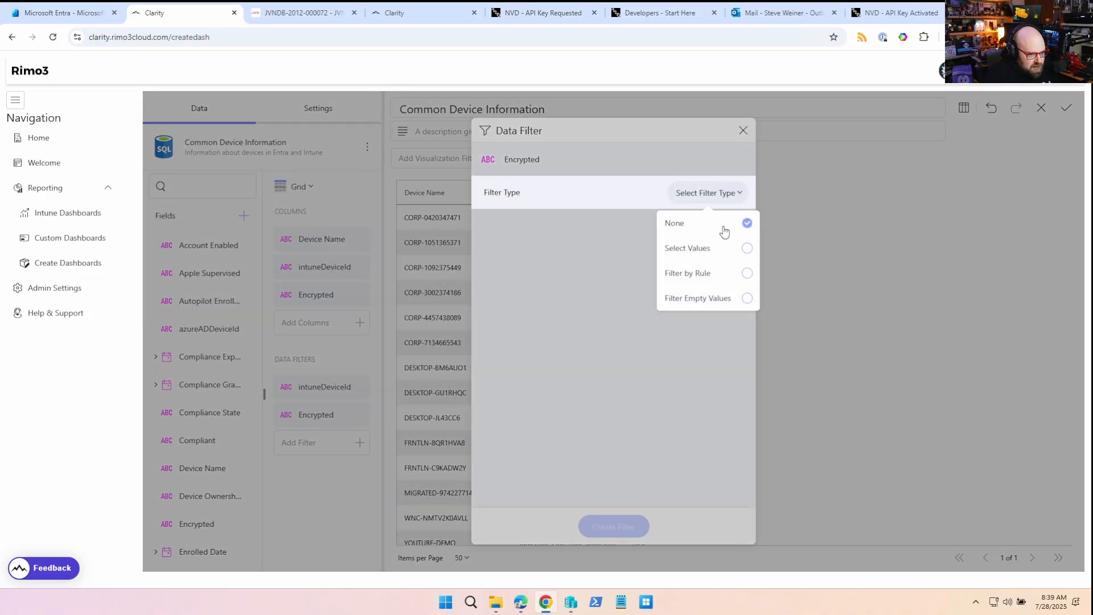
Create an Encrypted filter keeping only True values and place the grid on the dashboard
click(688, 248)
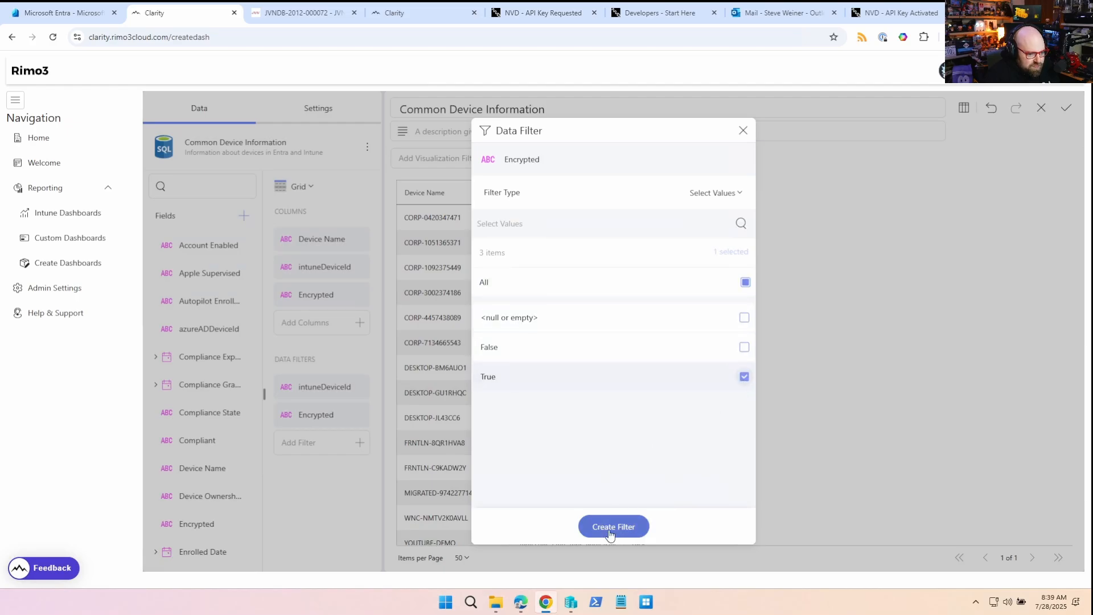
click(613, 526)
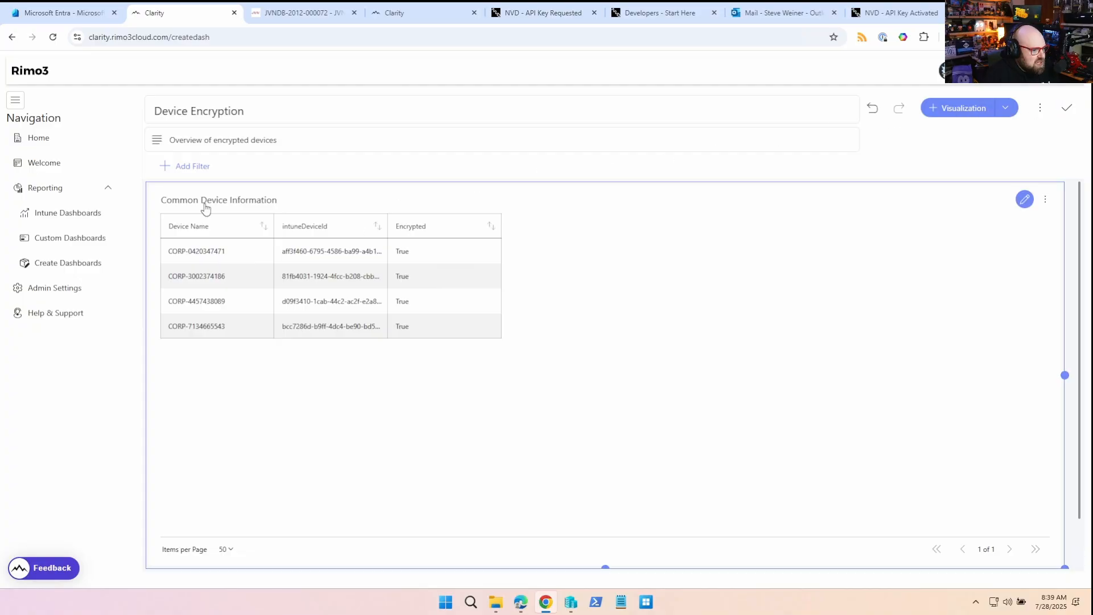
Retitle the grid visualization 'Encrypted devices'
click(219, 199)
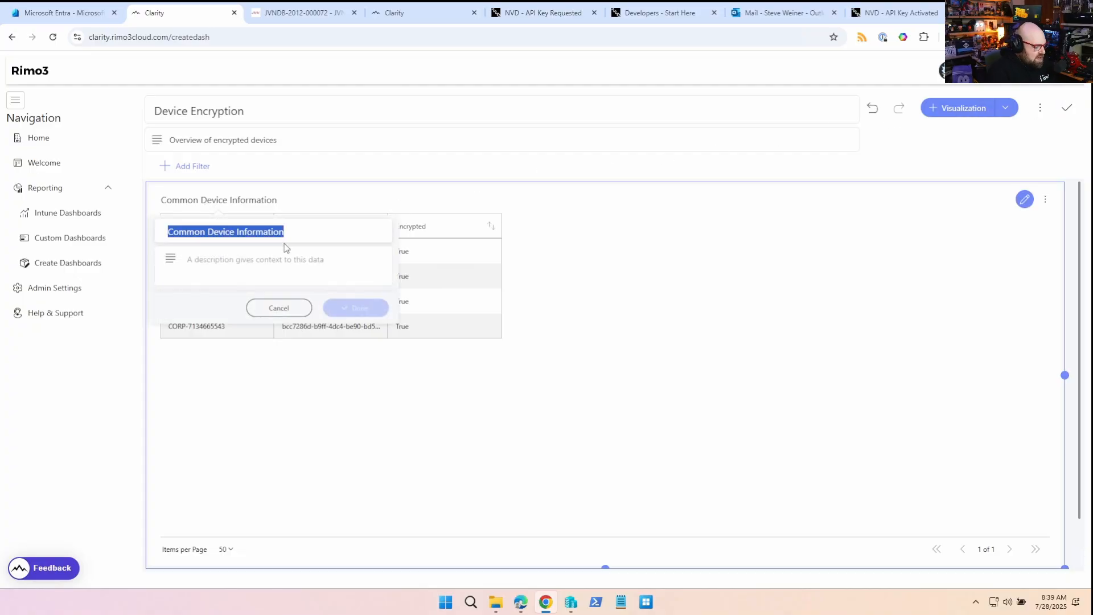
text(Encrypted)
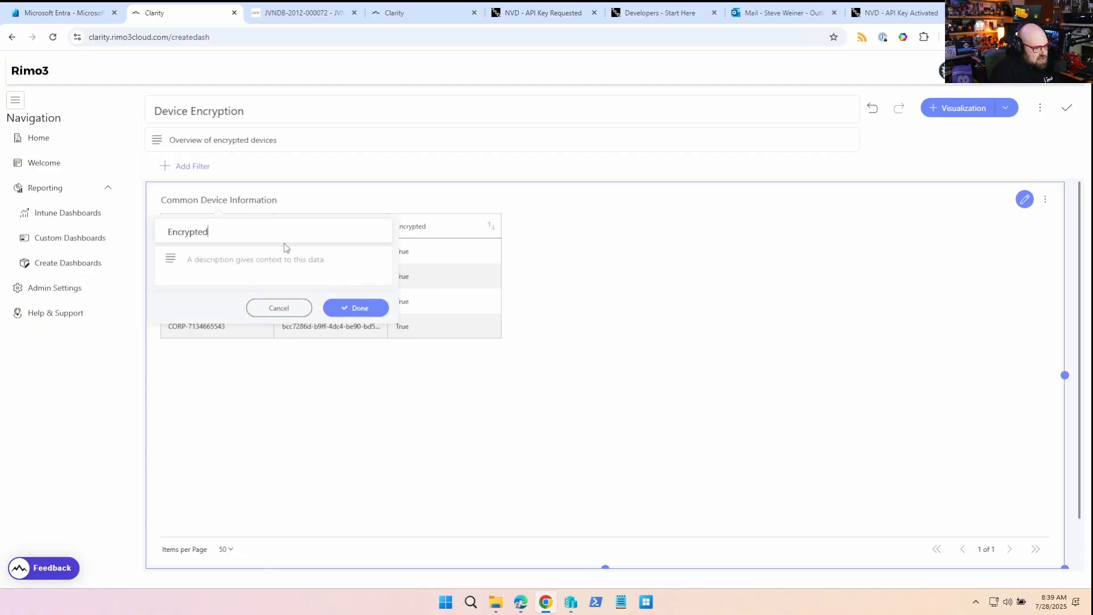
text(devices)
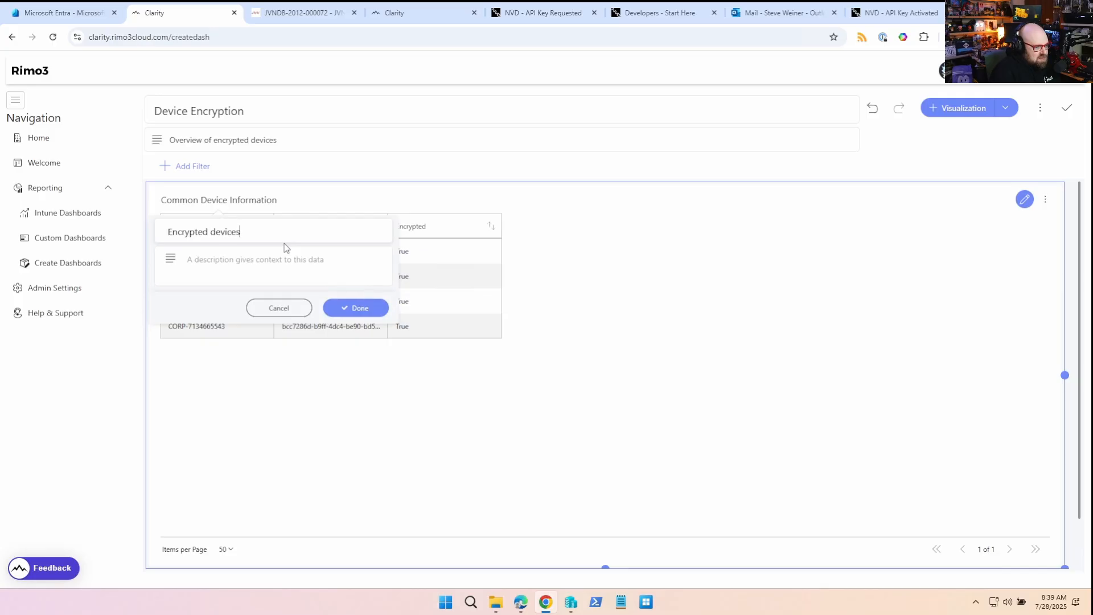
click(355, 308)
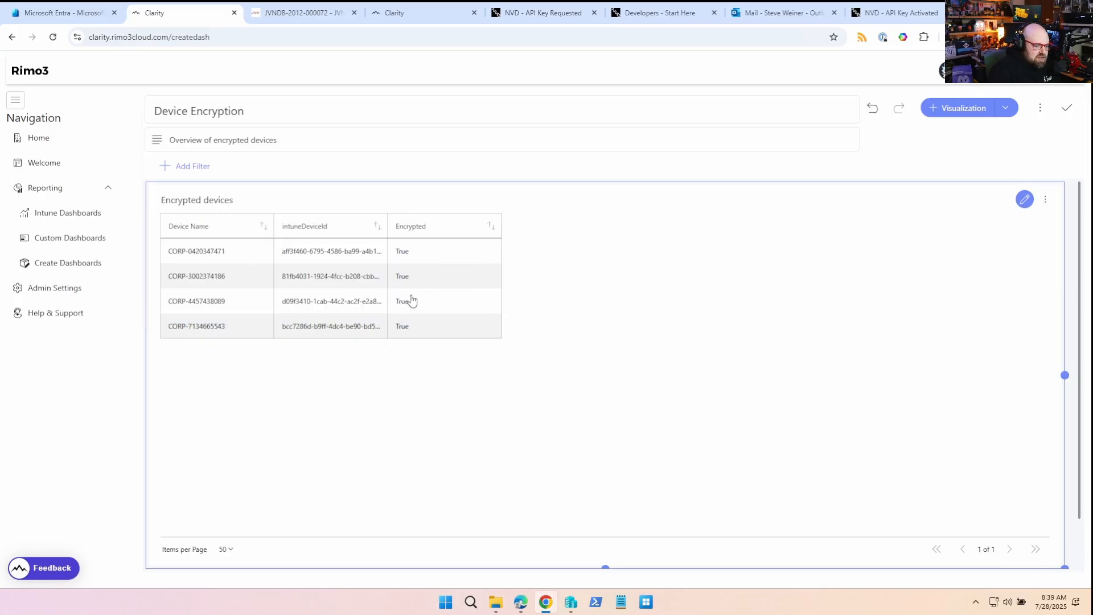
mouse_move(984, 143)
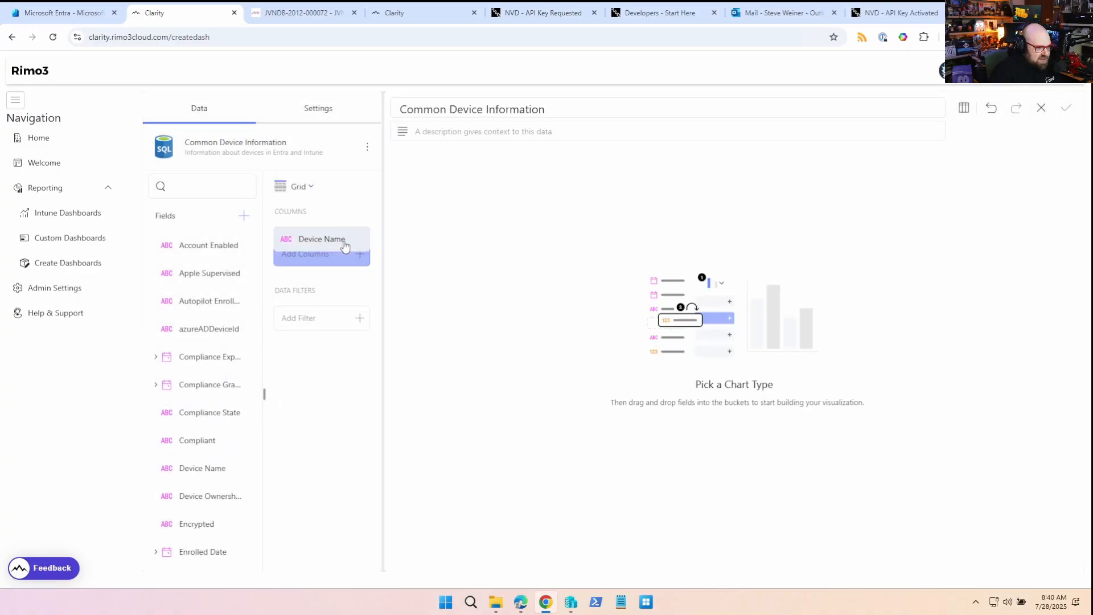
Add Device Name, intuneDeviceId and Encrypted columns to the second grid
click(321, 239)
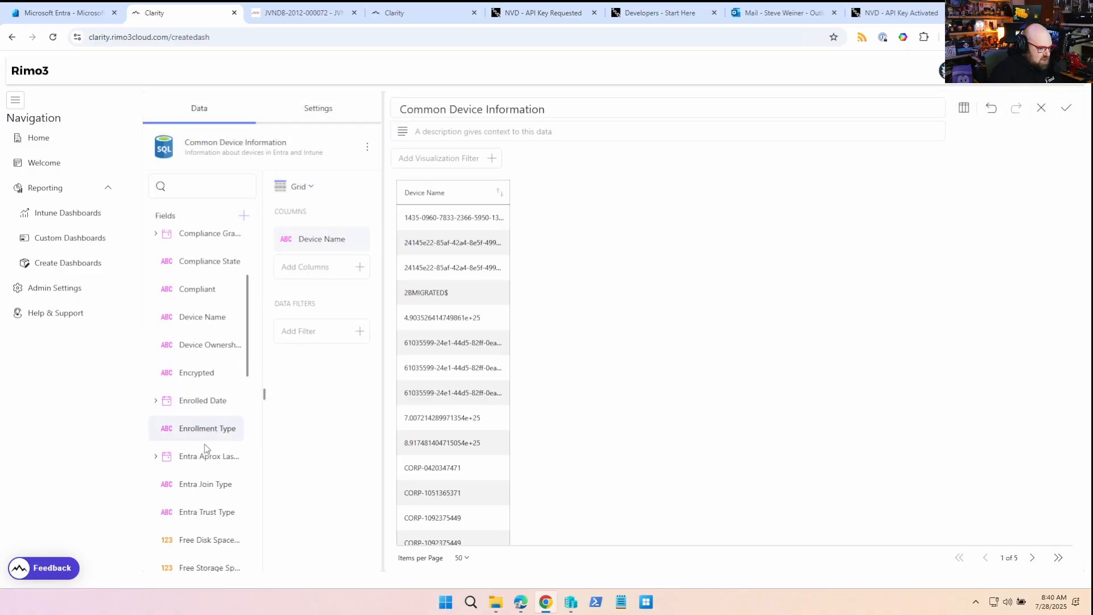
scroll(down, 3)
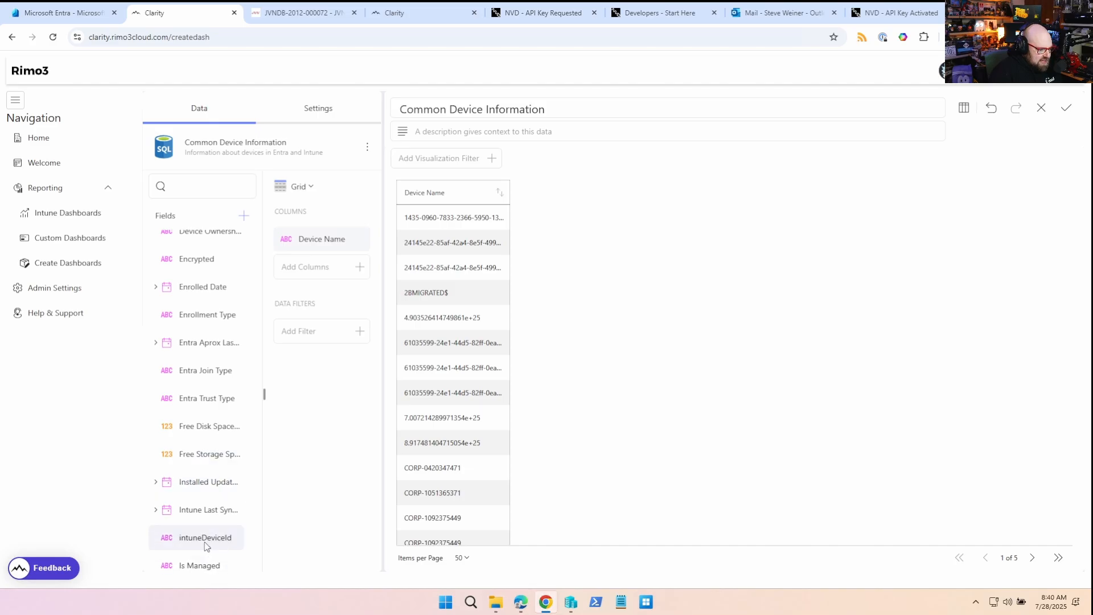
click(205, 538)
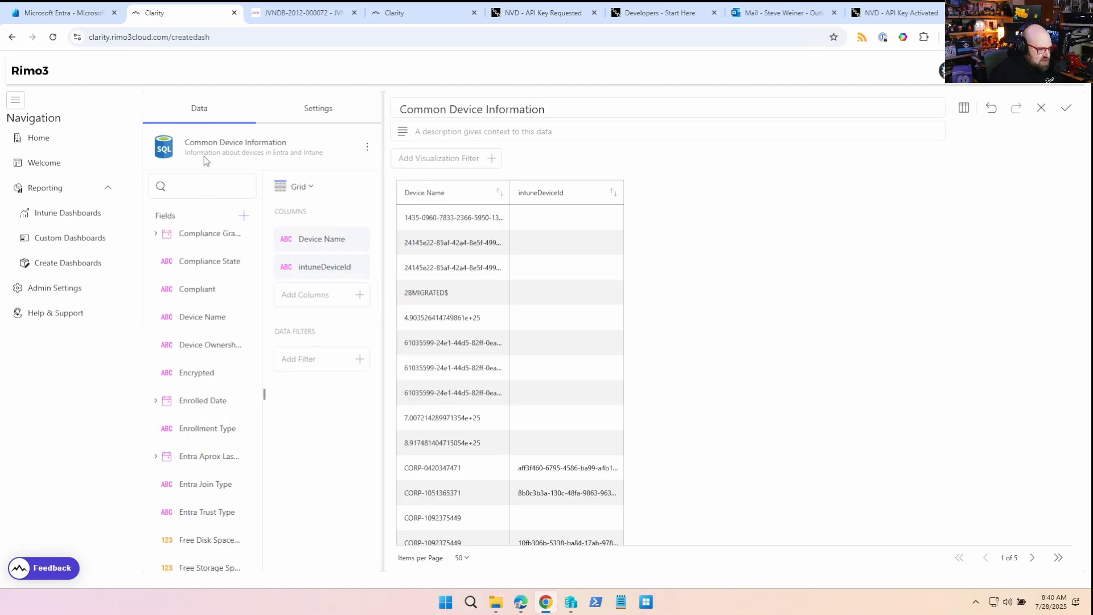
text(encryp)
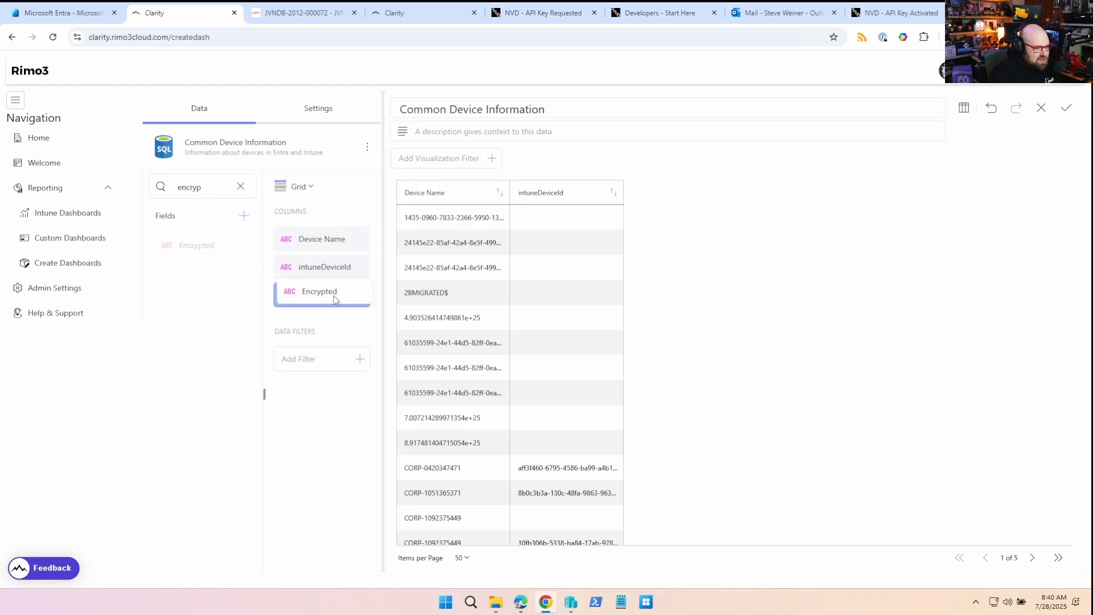
click(319, 292)
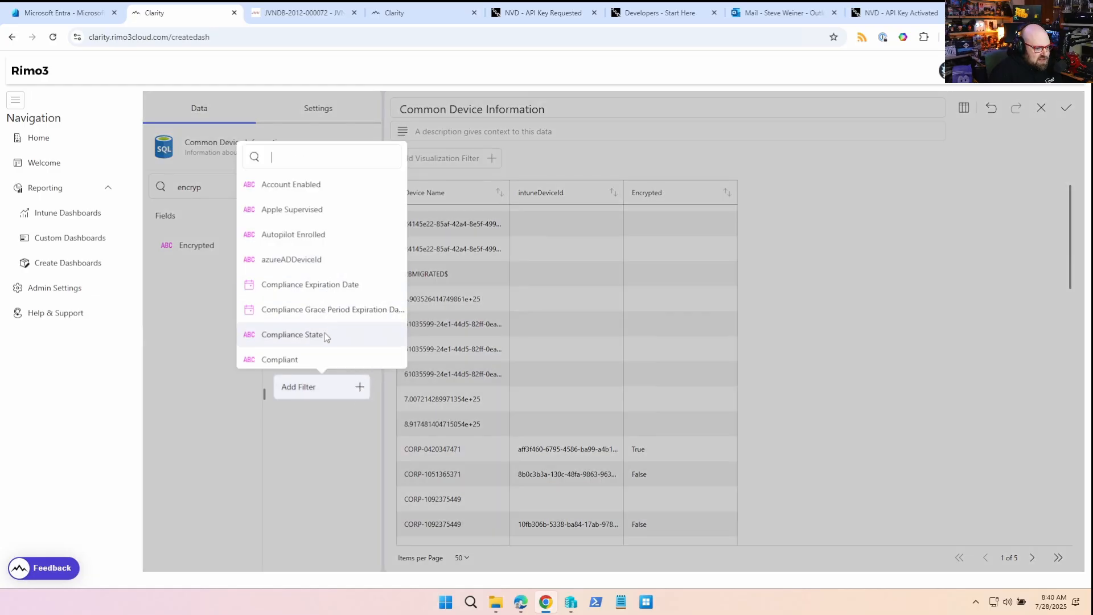
scroll(down, 3)
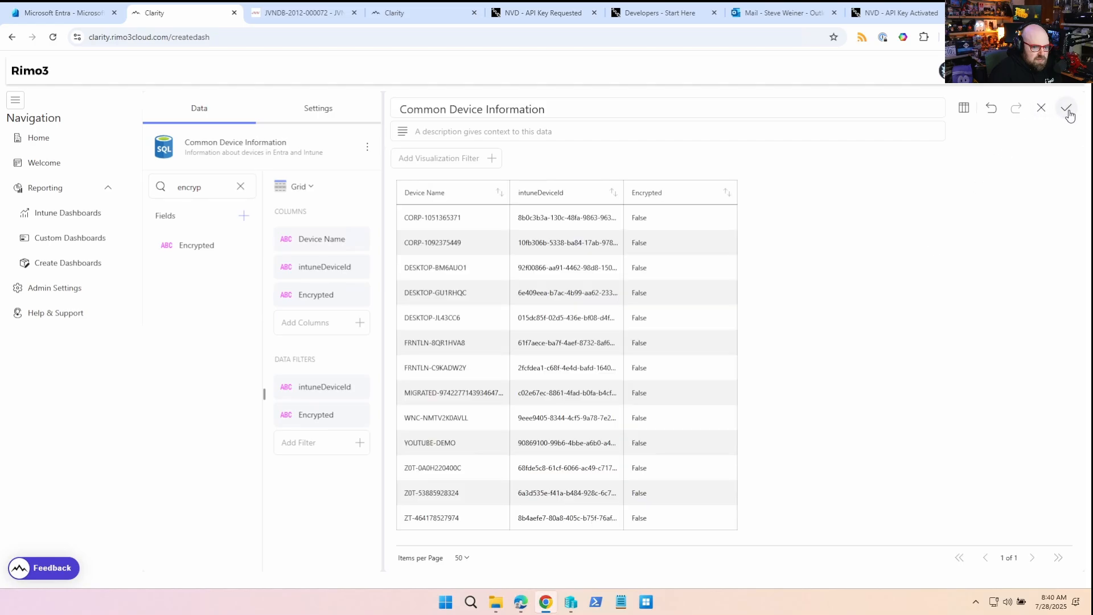
Save the second grid to the dashboard and retitle it 'Unencrypted devices'
click(1066, 107)
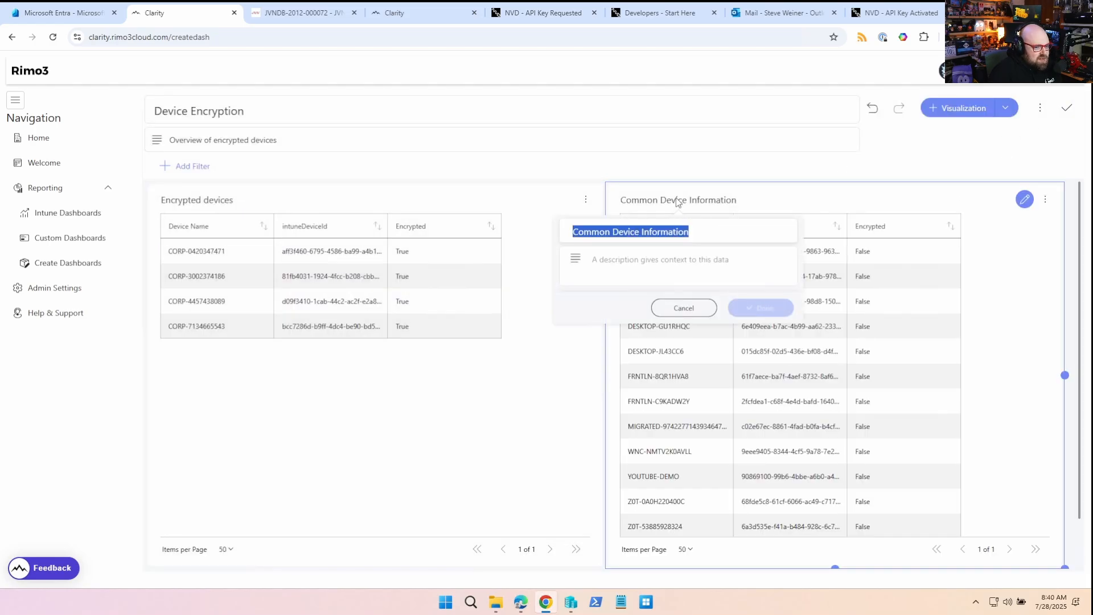
text(Unencrypted de)
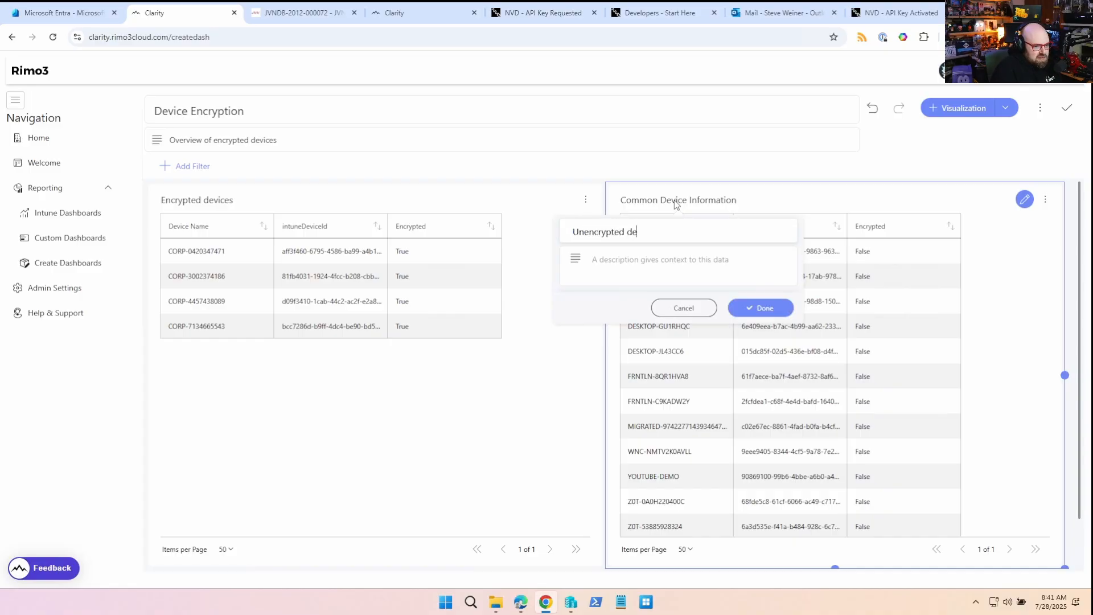
click(761, 308)
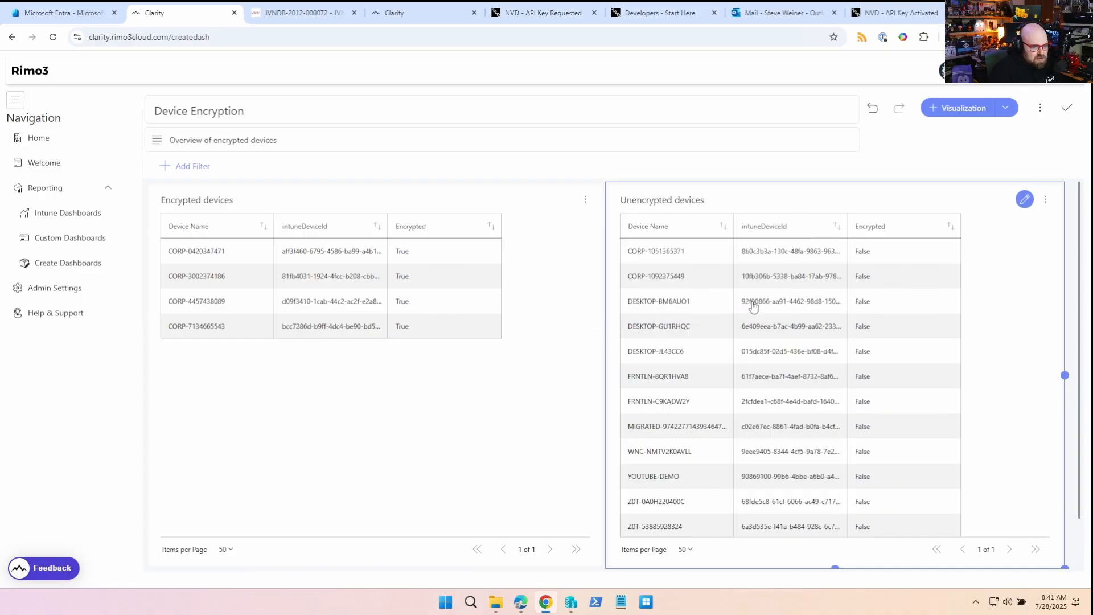
click(565, 198)
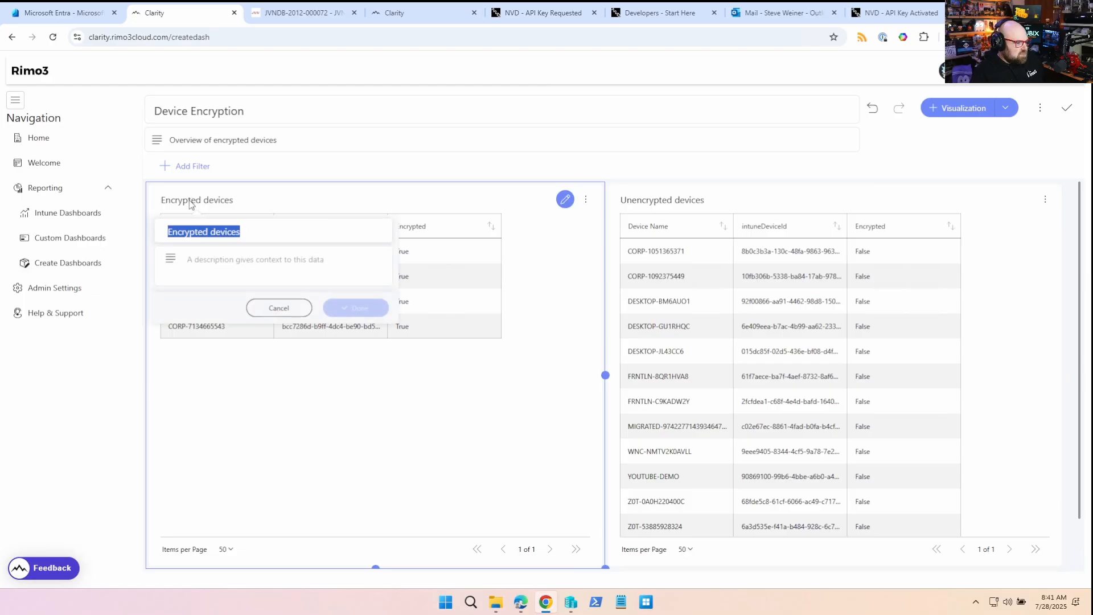
Resize the Encrypted devices grid narrower and shorter so both grids sit compactly side by side
click(1046, 108)
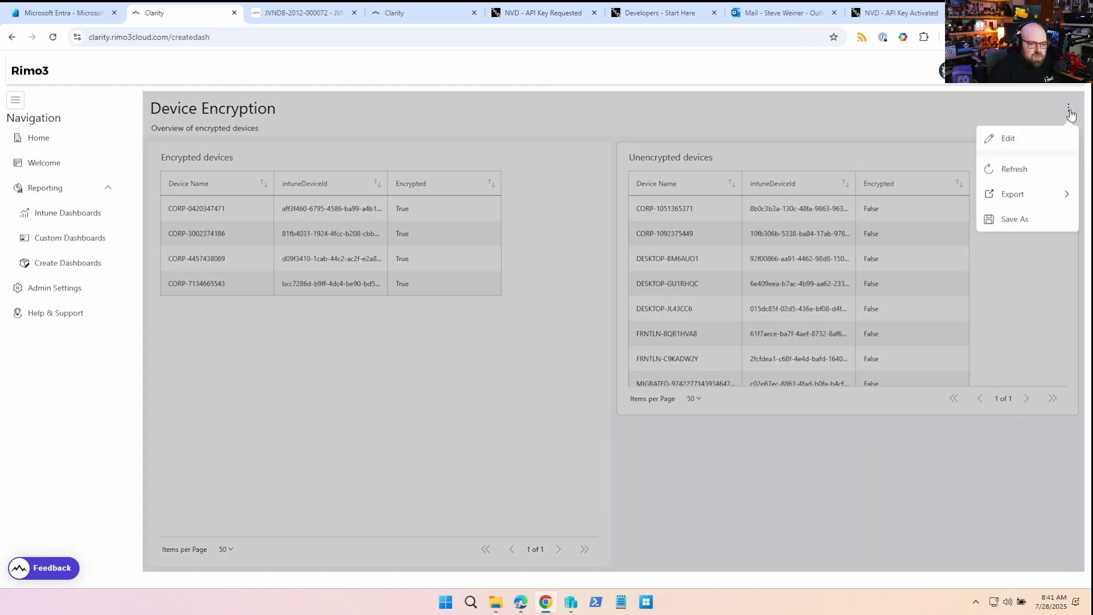
click(1008, 138)
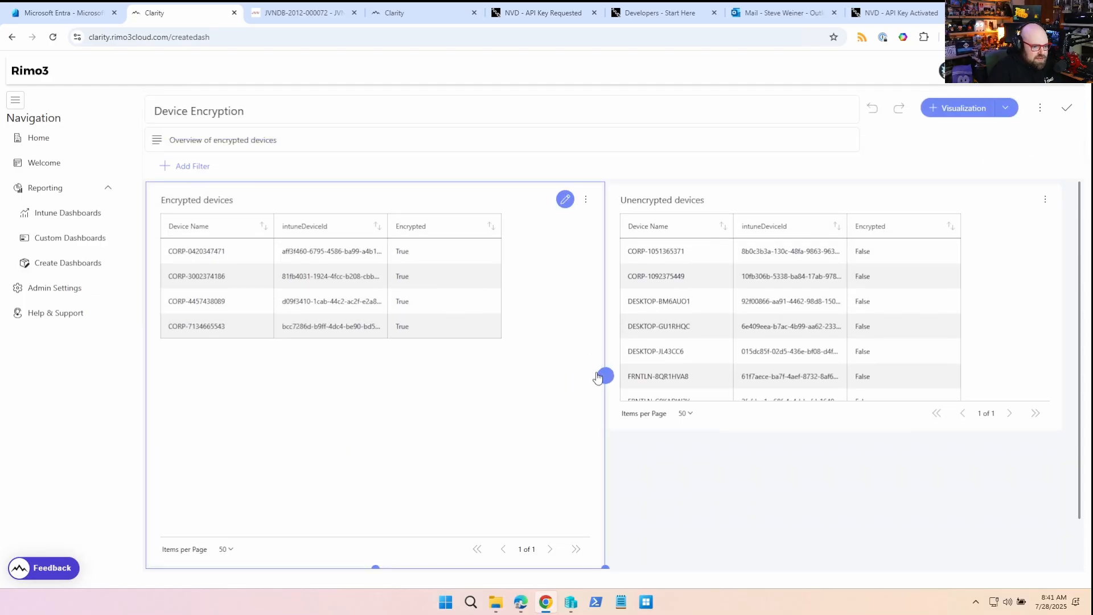
drag(603, 376, 513, 376)
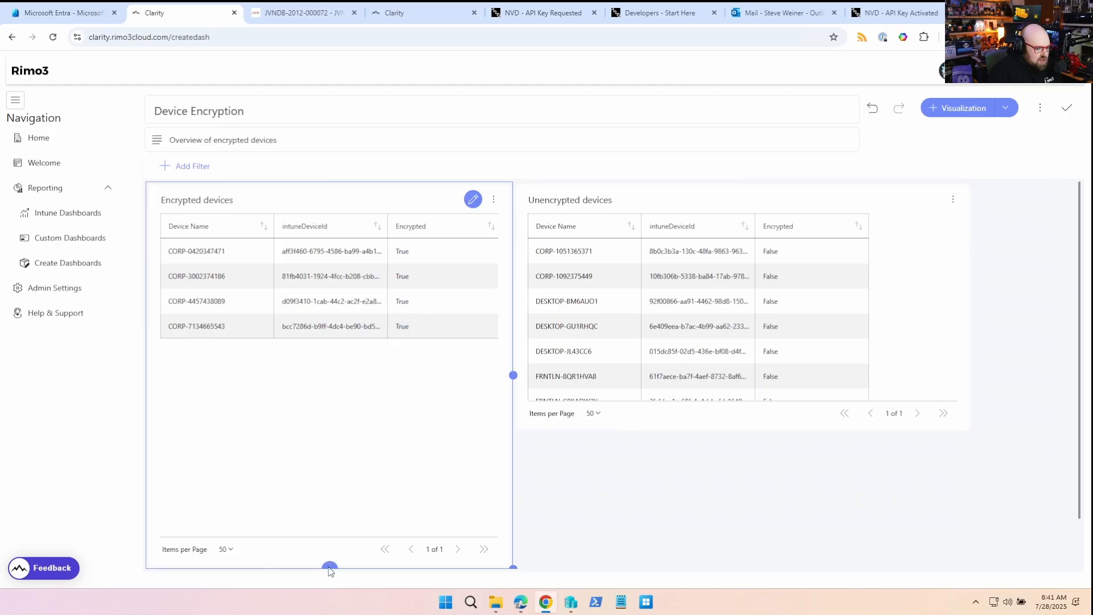
drag(330, 568, 330, 395)
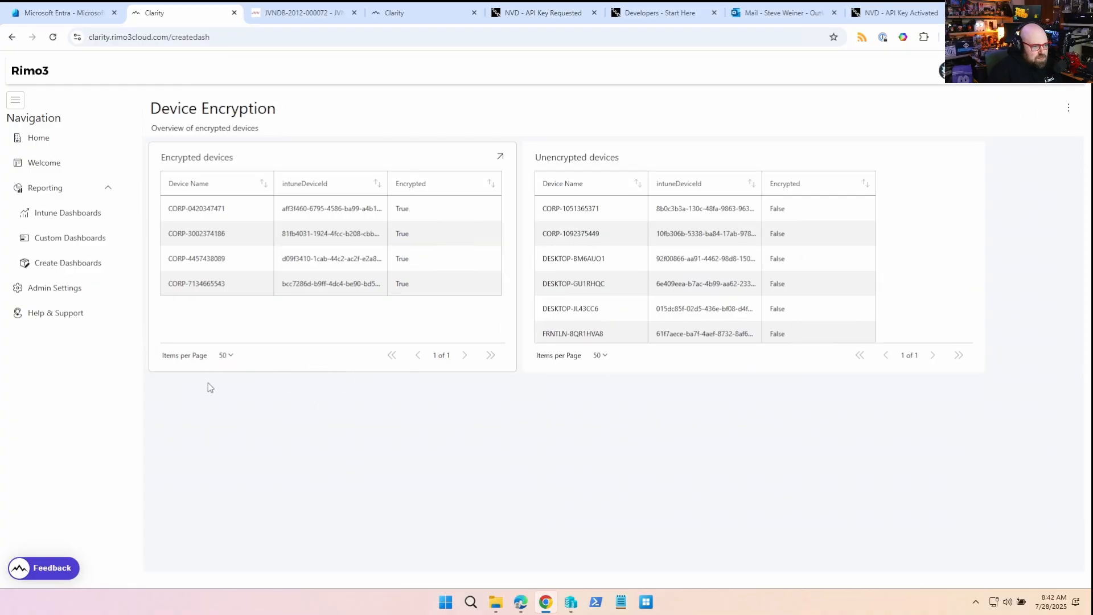
mouse_move(986, 149)
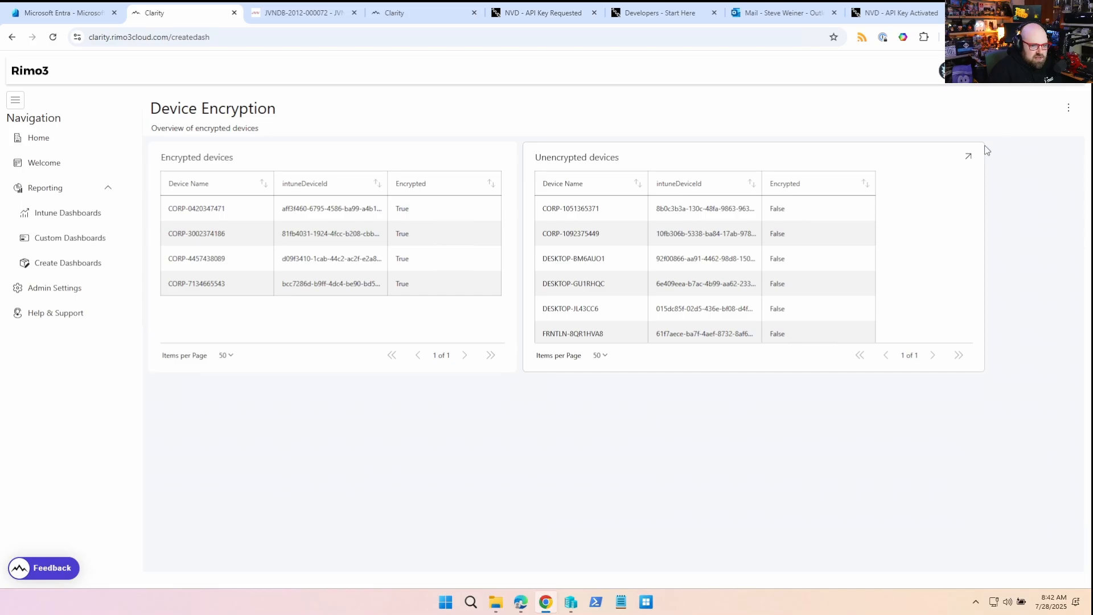
click(1068, 107)
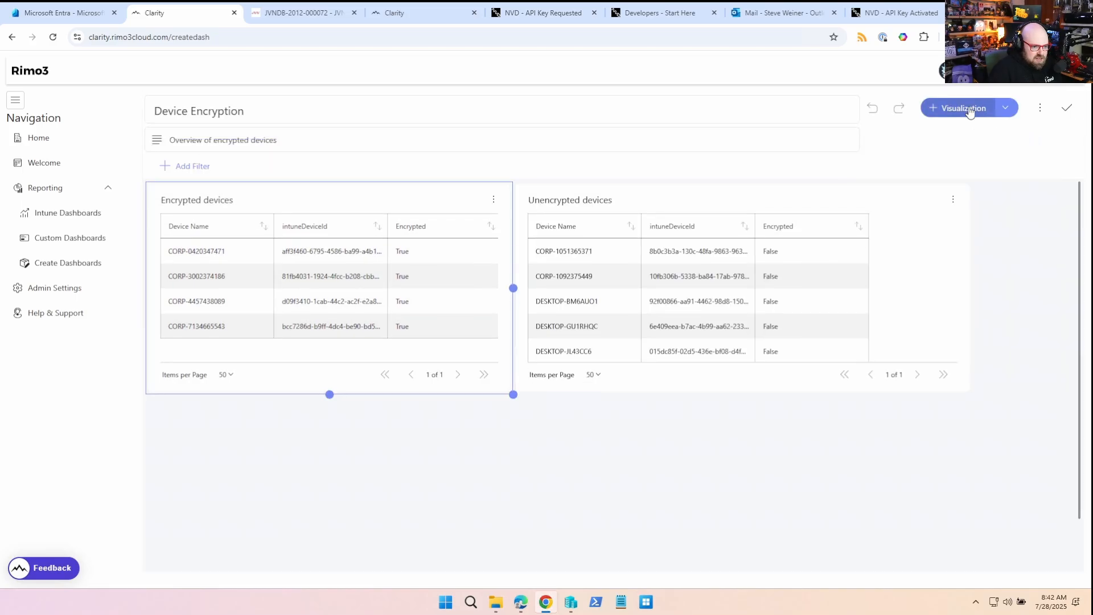
Add a pie visualization with Encrypted as label and count of Device Name as value
click(962, 108)
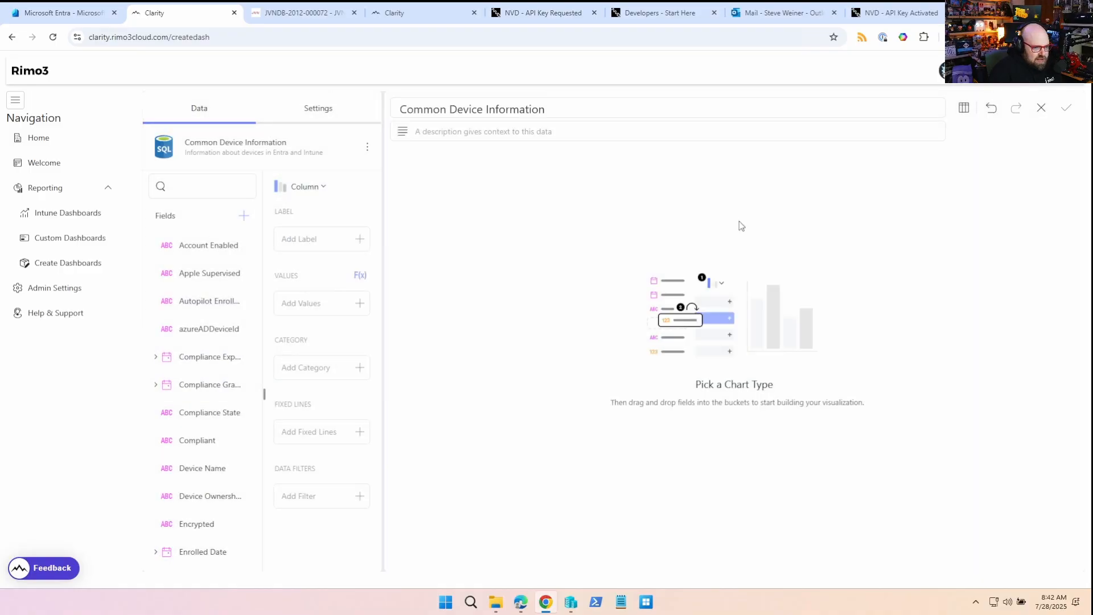
click(301, 187)
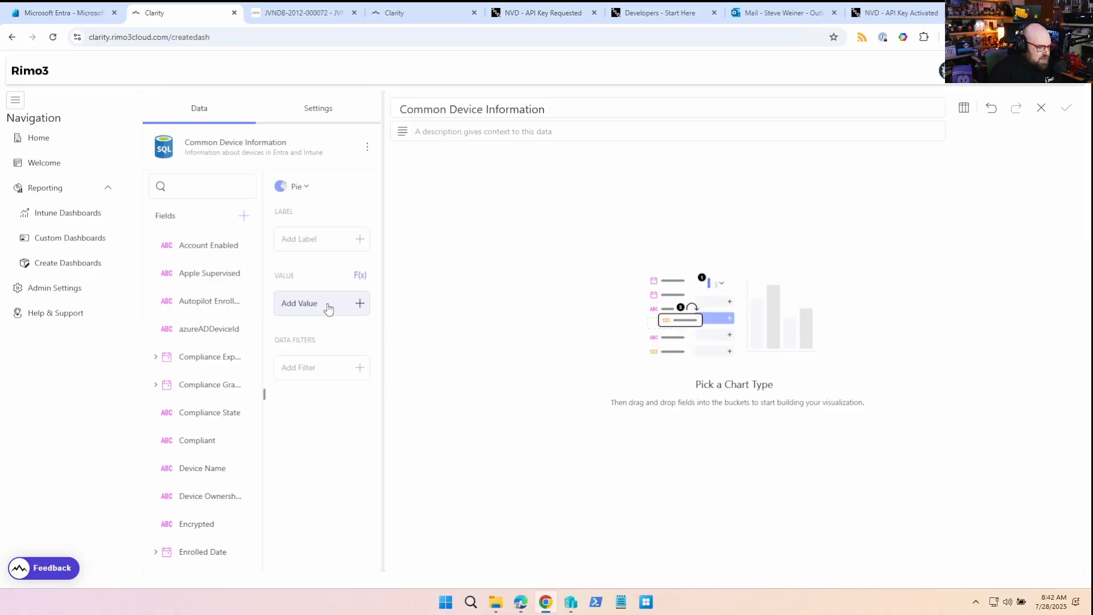
scroll(down, 3)
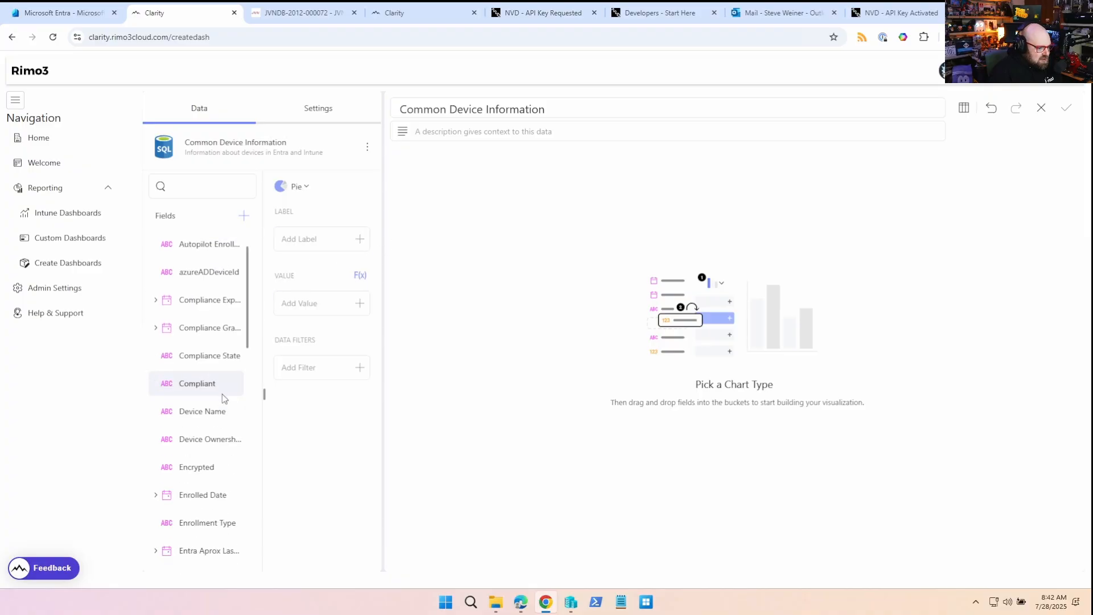
drag(196, 467, 321, 238)
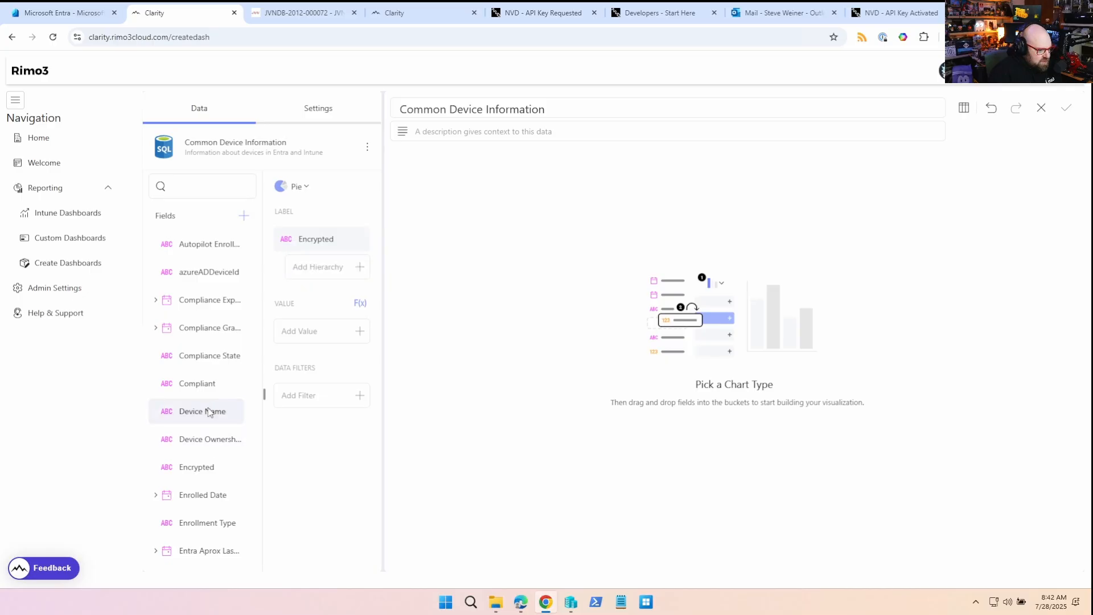
drag(202, 411, 322, 330)
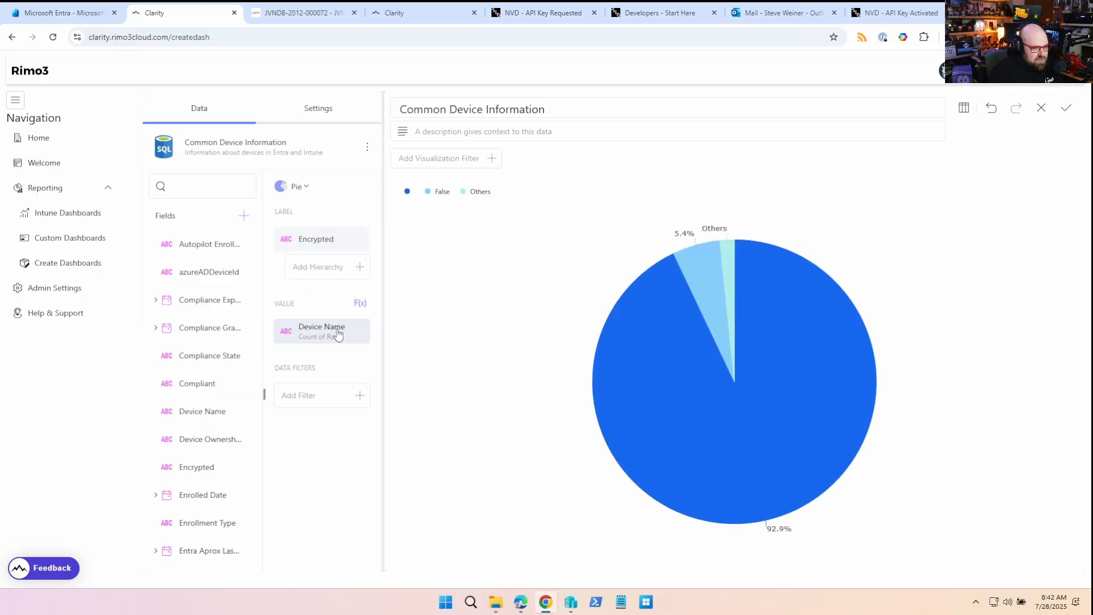
Filter the pie chart's Encrypted field to keep only the True and False values
click(321, 396)
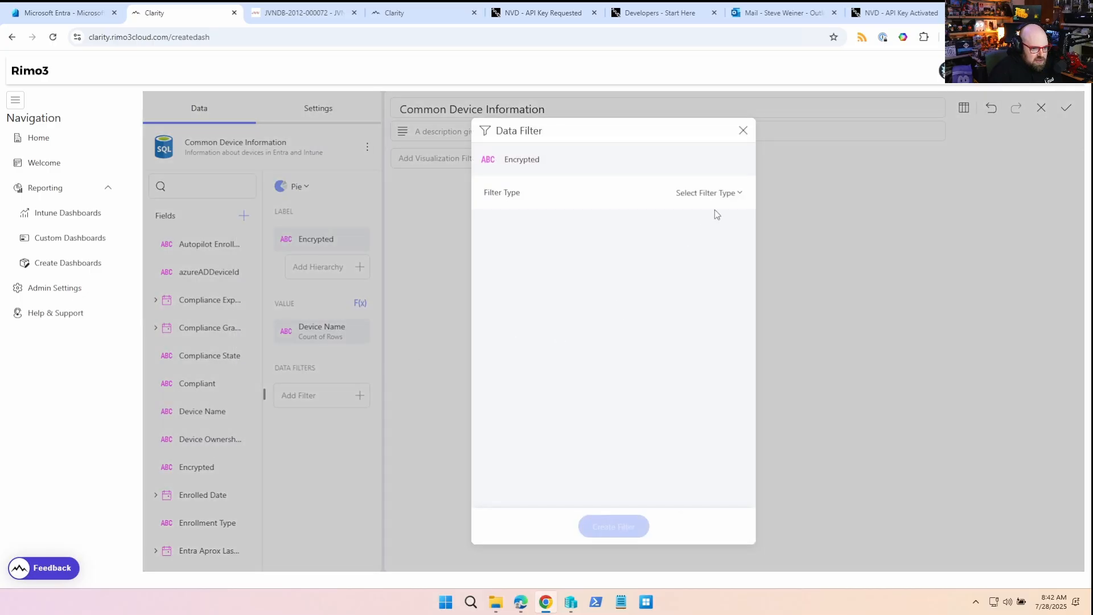
click(709, 192)
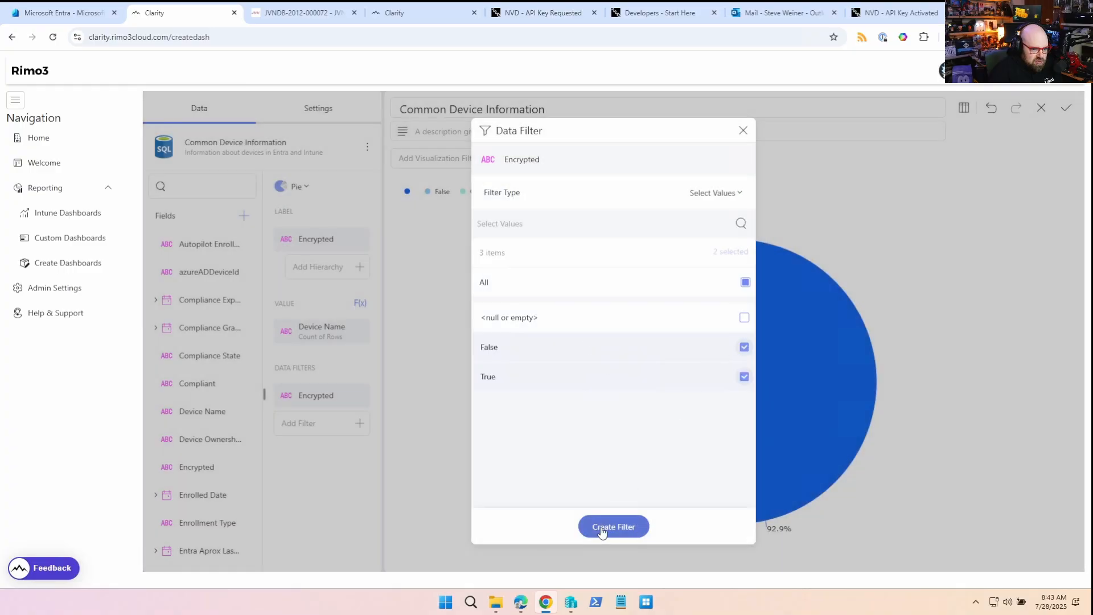
click(612, 526)
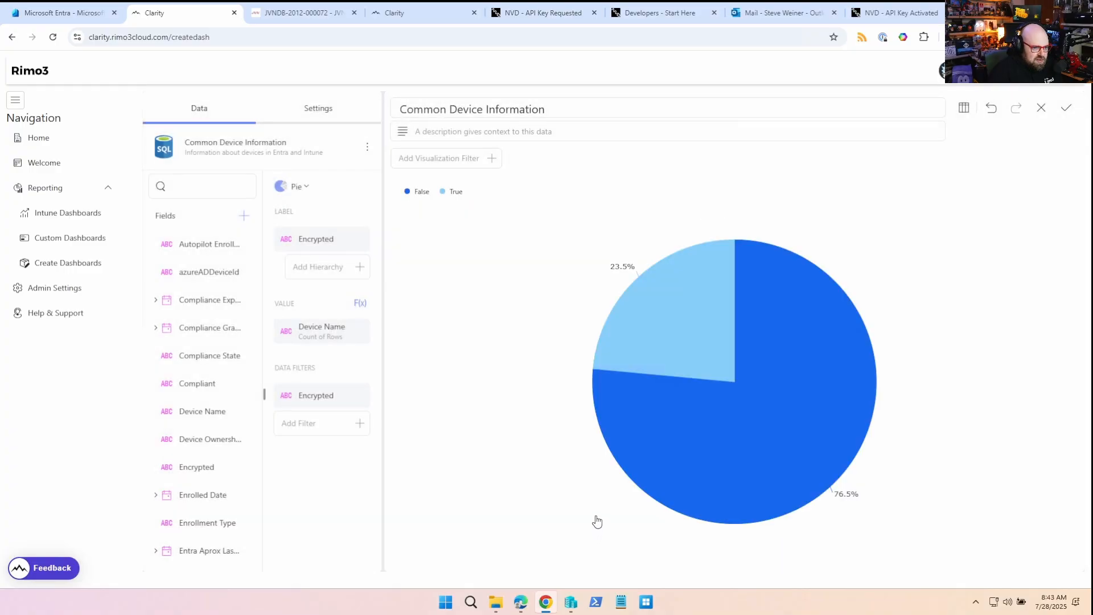
mouse_move(667, 314)
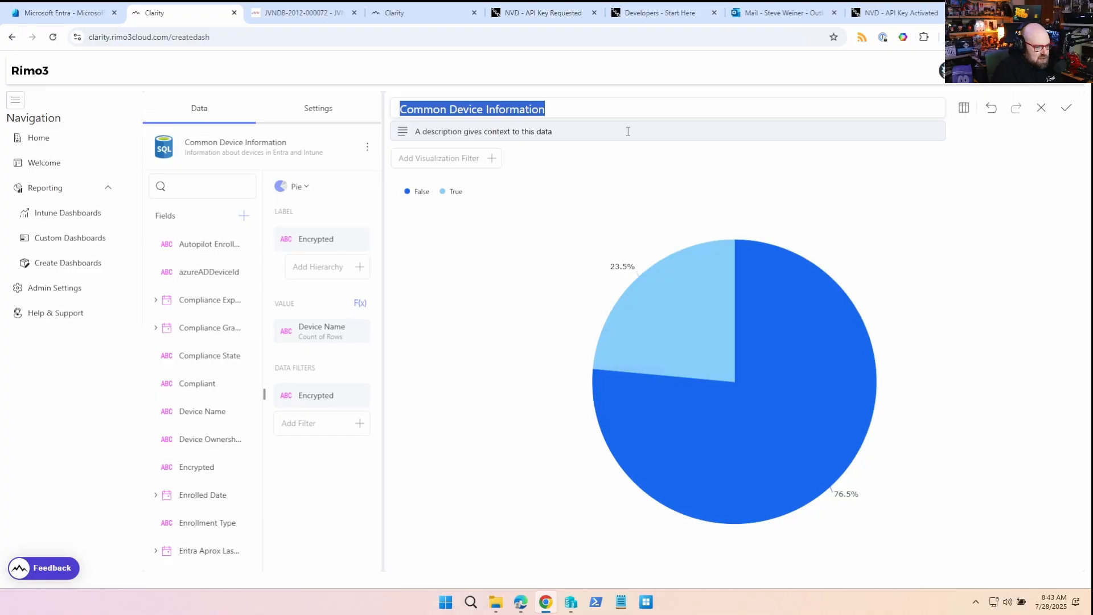
Title the pie chart 'Encryption breakdown'
text(Encryption)
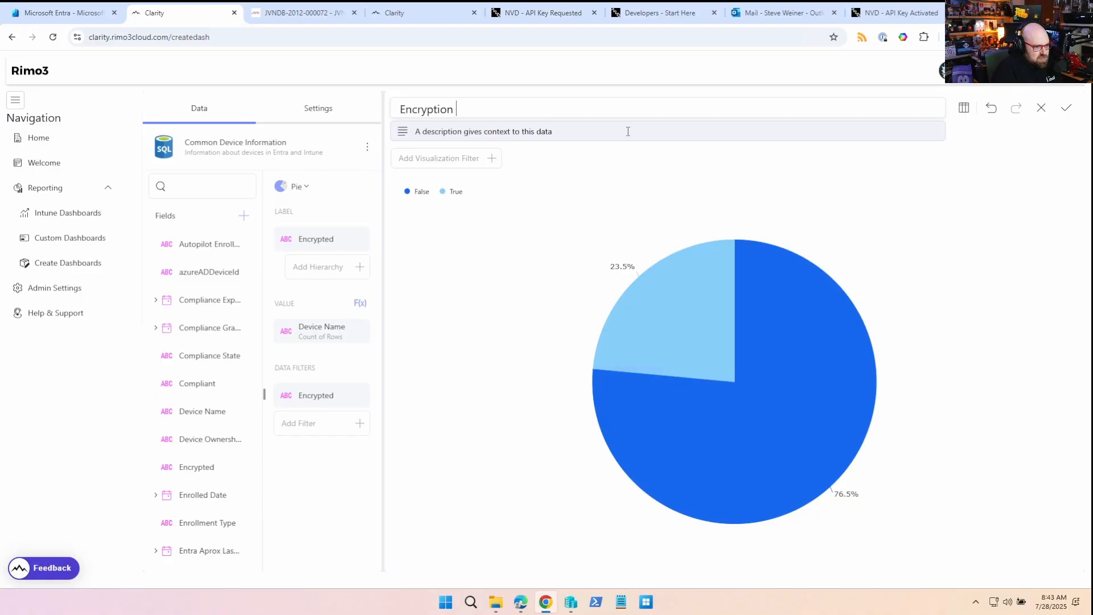
text(breakdown)
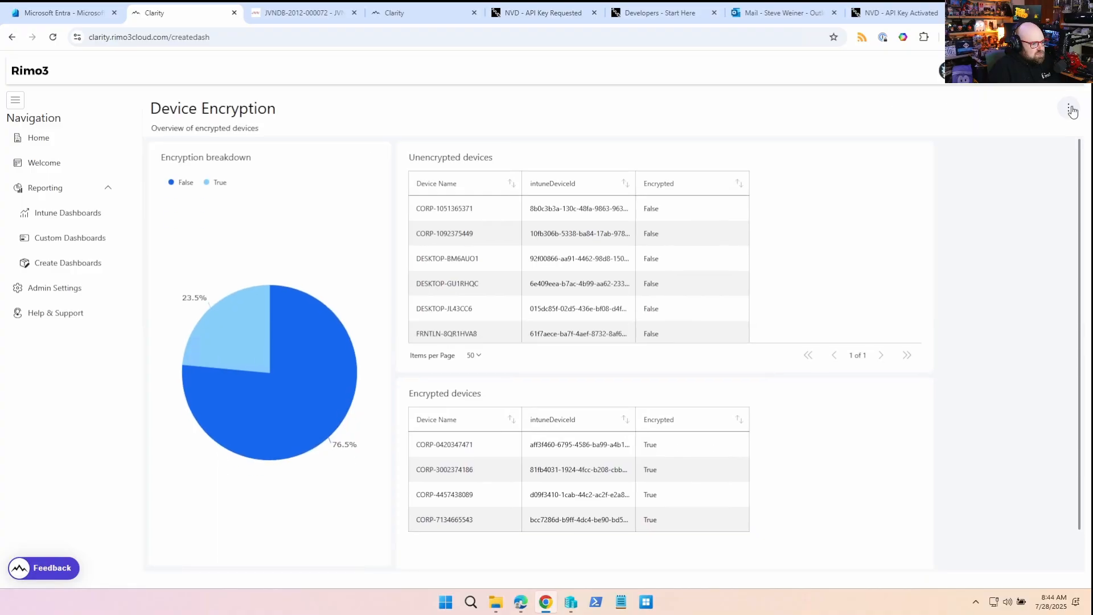
Open the Device Encryption dashboard from the Custom Dashboards list
click(70, 238)
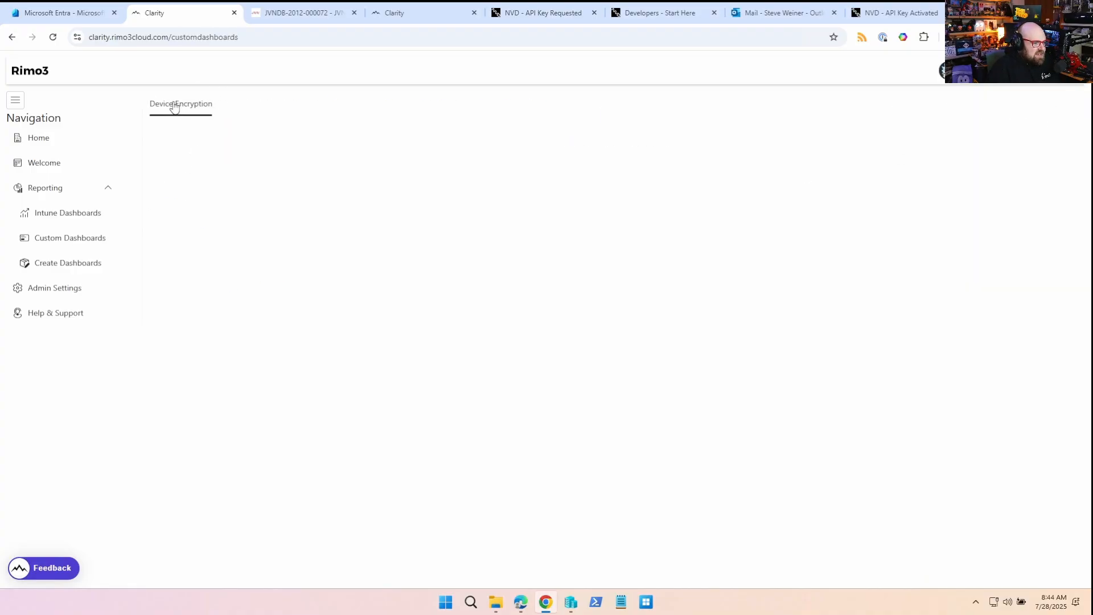
click(180, 104)
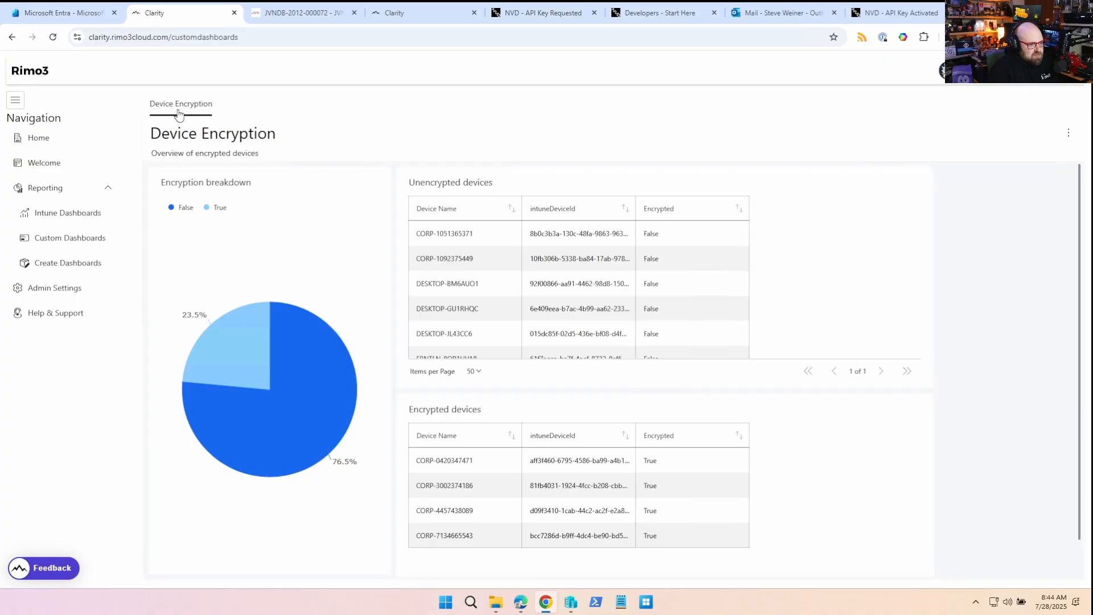